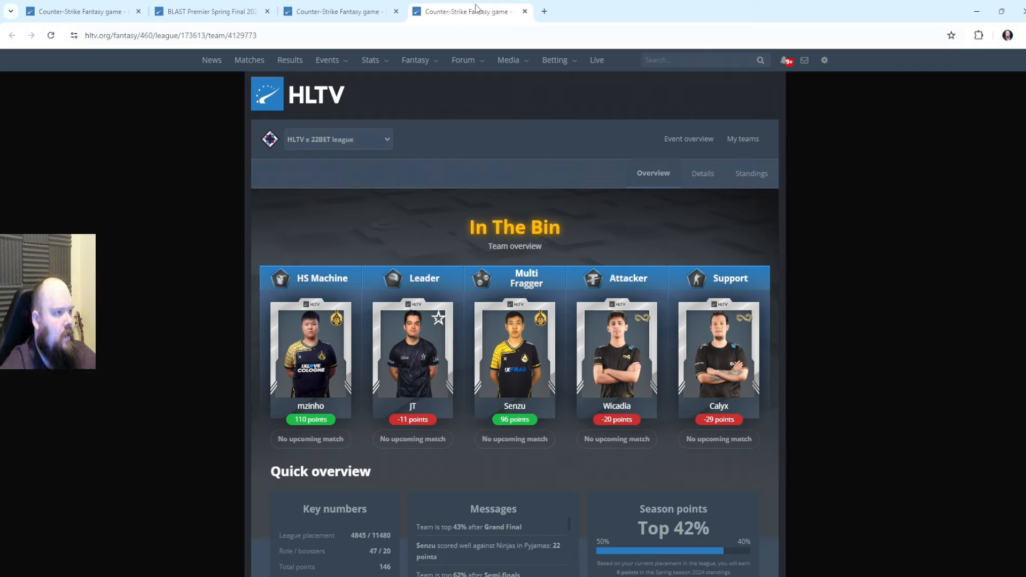
{"action": "mouse_move", "coordinate": [686, 226]}
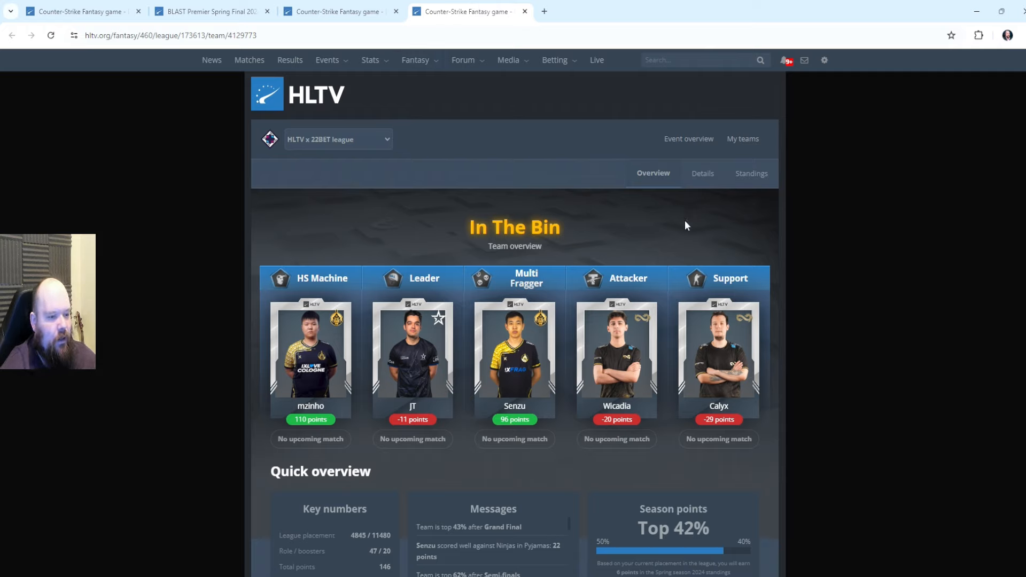
{"action": "mouse_move", "coordinate": [694, 215]}
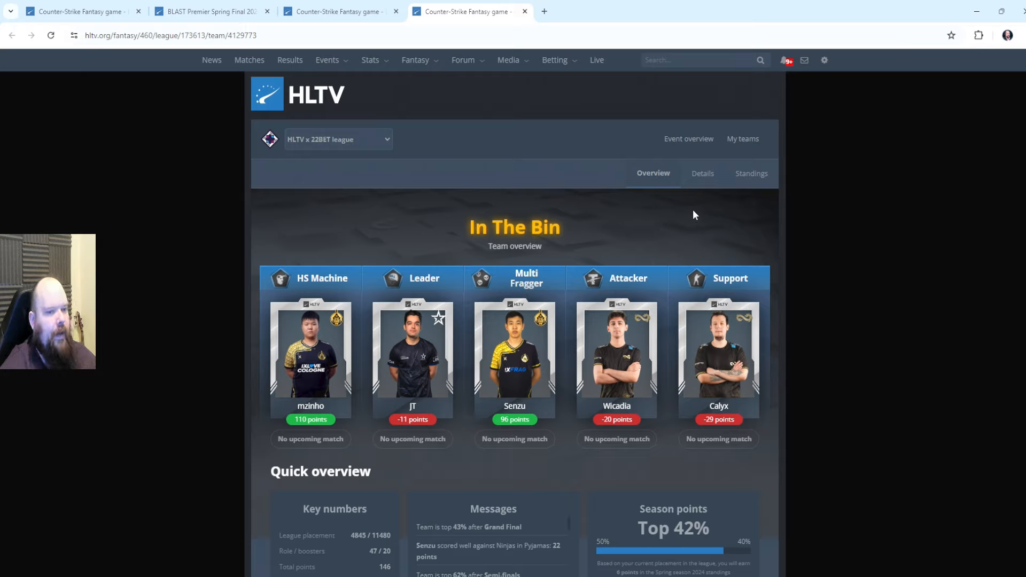
{"action": "mouse_move", "coordinate": [709, 233]}
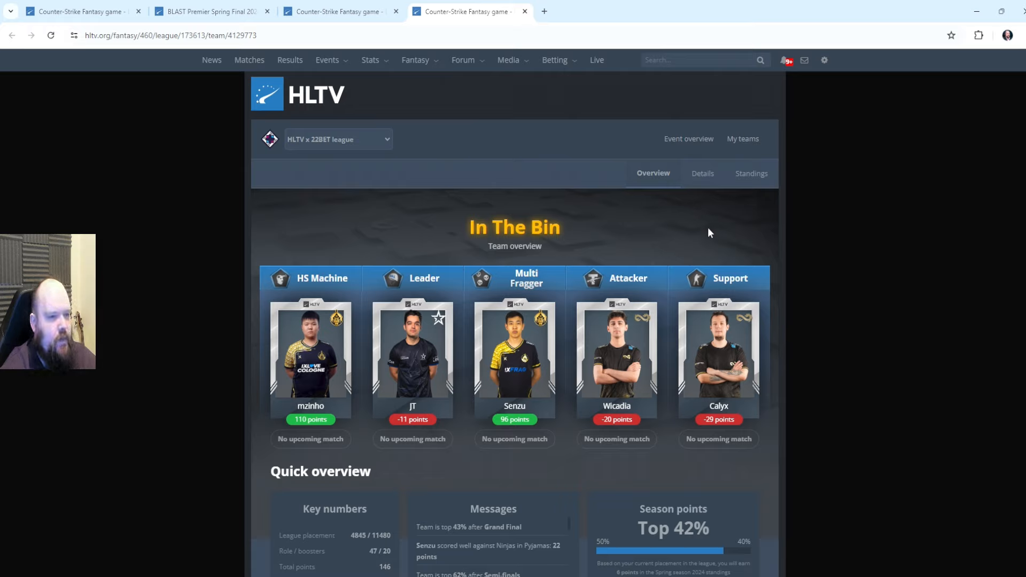
{"action": "mouse_move", "coordinate": [699, 212]}
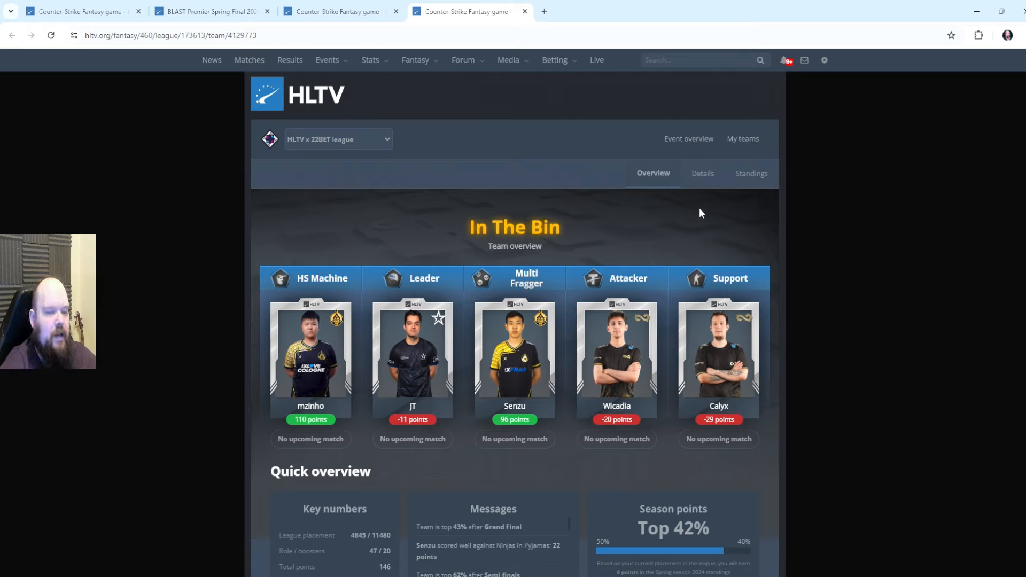
{"action": "mouse_move", "coordinate": [688, 218]}
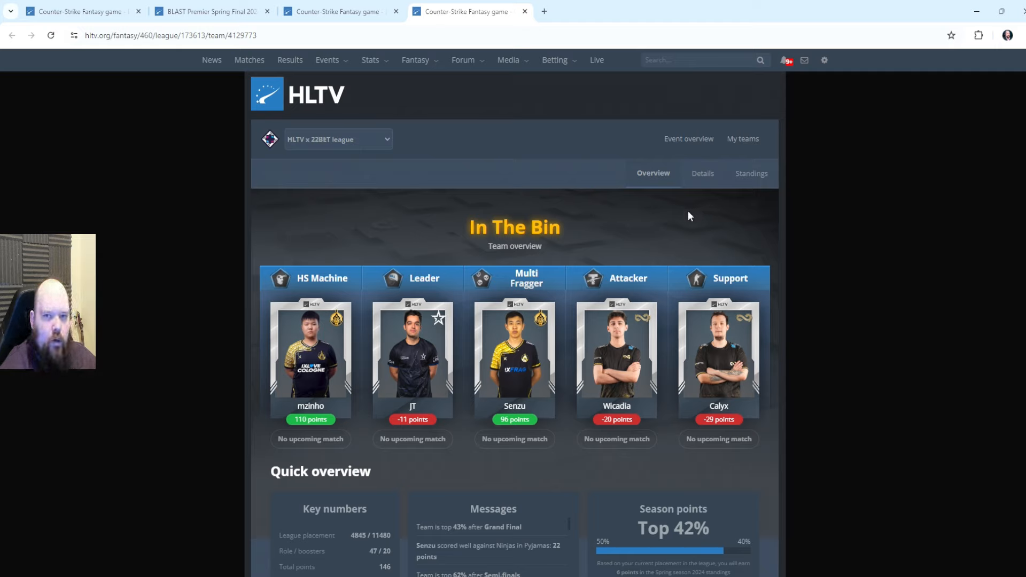
{"action": "mouse_move", "coordinate": [687, 205]}
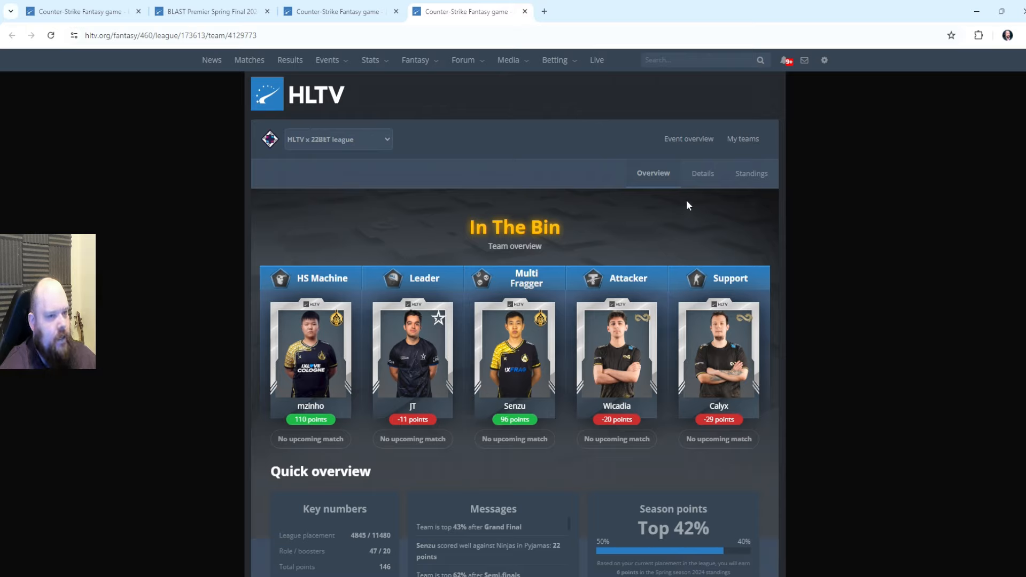
{"action": "mouse_move", "coordinate": [687, 227]}
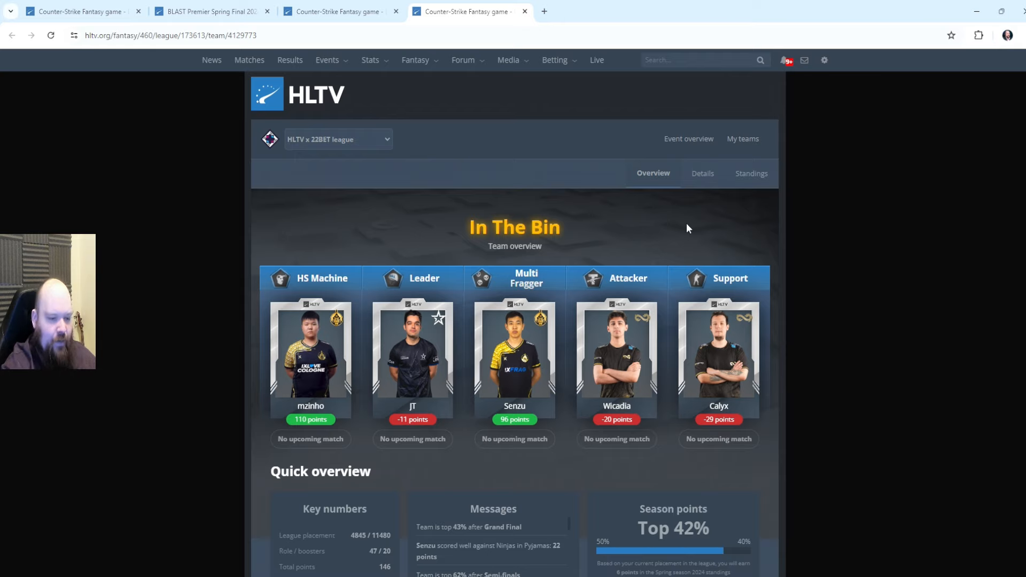
{"action": "mouse_move", "coordinate": [686, 227]}
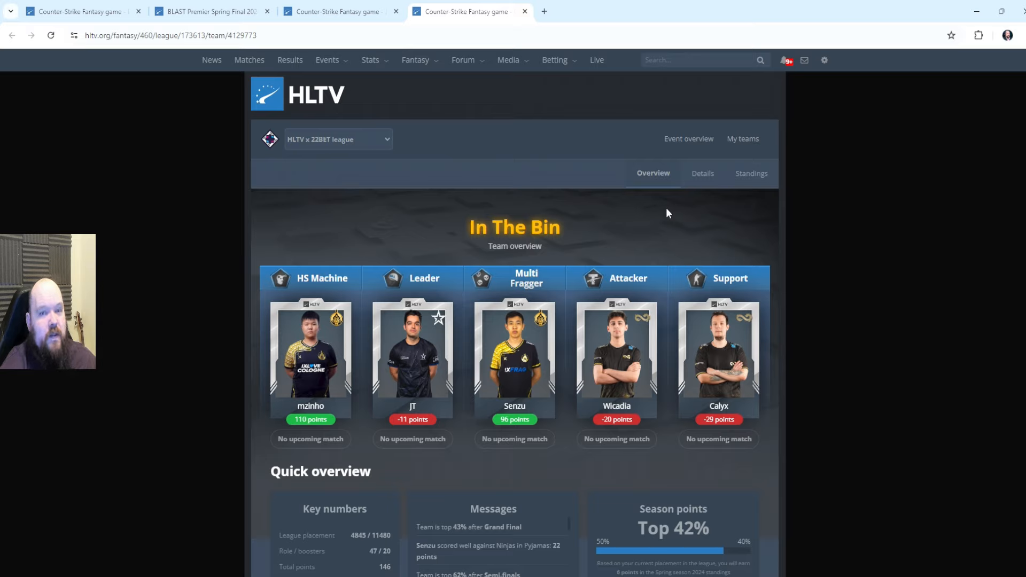
{"action": "mouse_move", "coordinate": [637, 212]}
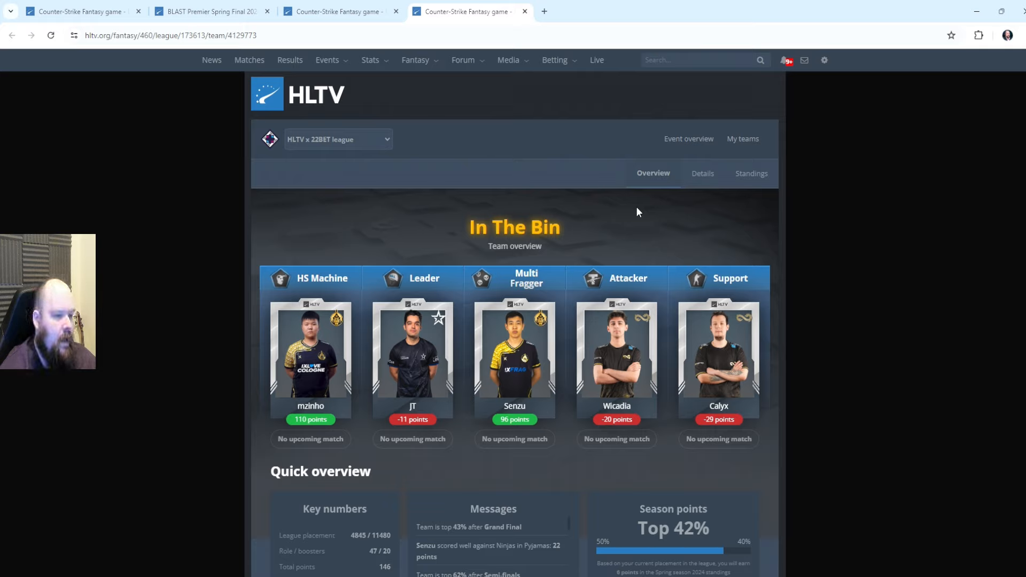
{"action": "mouse_move", "coordinate": [300, 444]}
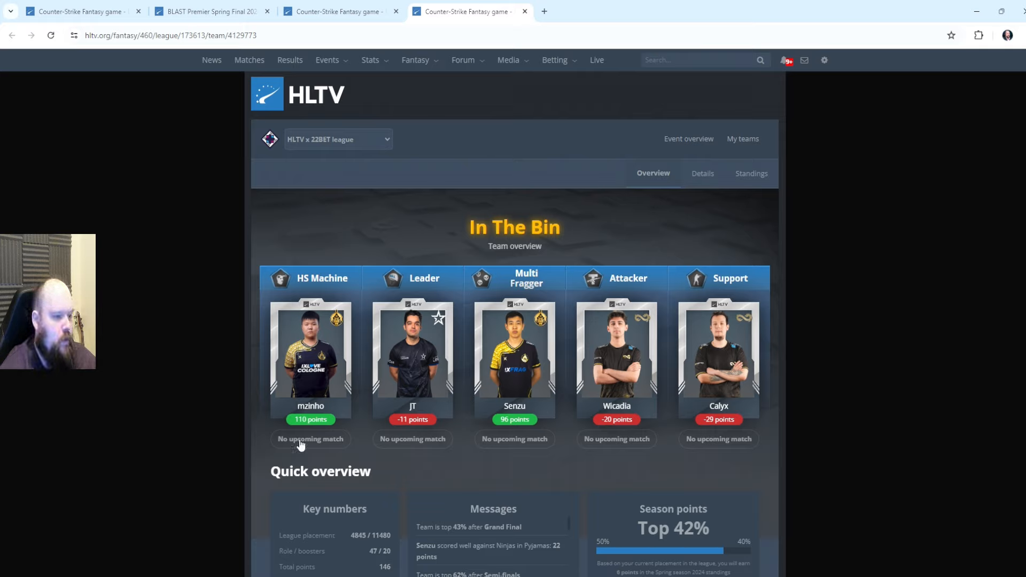
{"action": "mouse_move", "coordinate": [523, 368]}
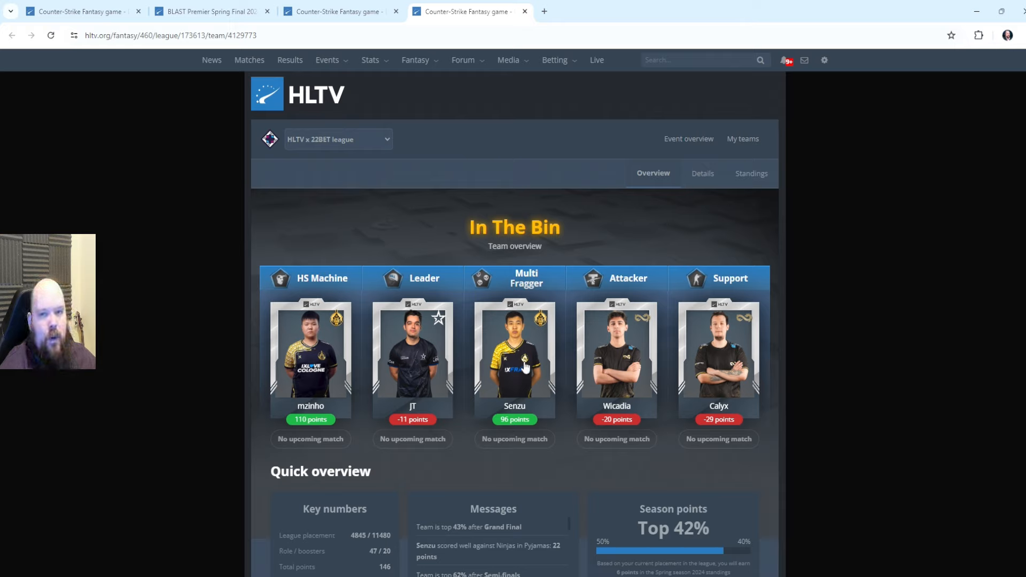
{"action": "mouse_move", "coordinate": [664, 223]}
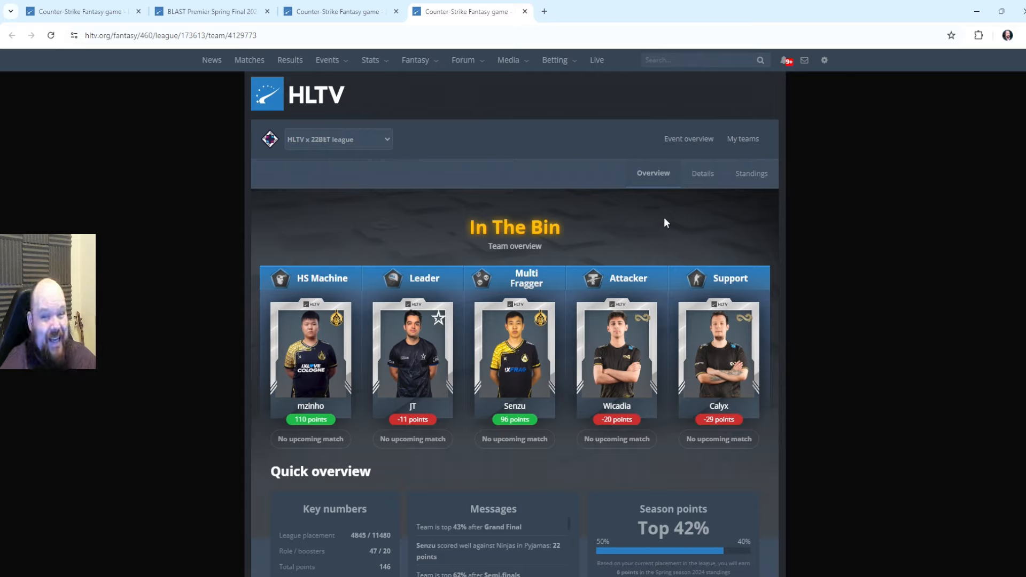
{"action": "mouse_move", "coordinate": [677, 228]}
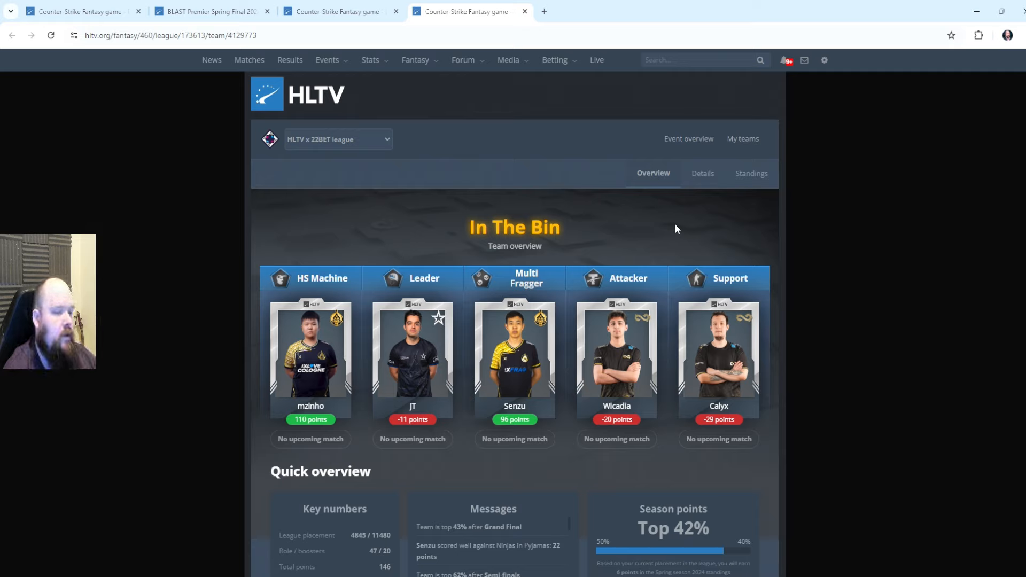
{"action": "mouse_move", "coordinate": [646, 226]}
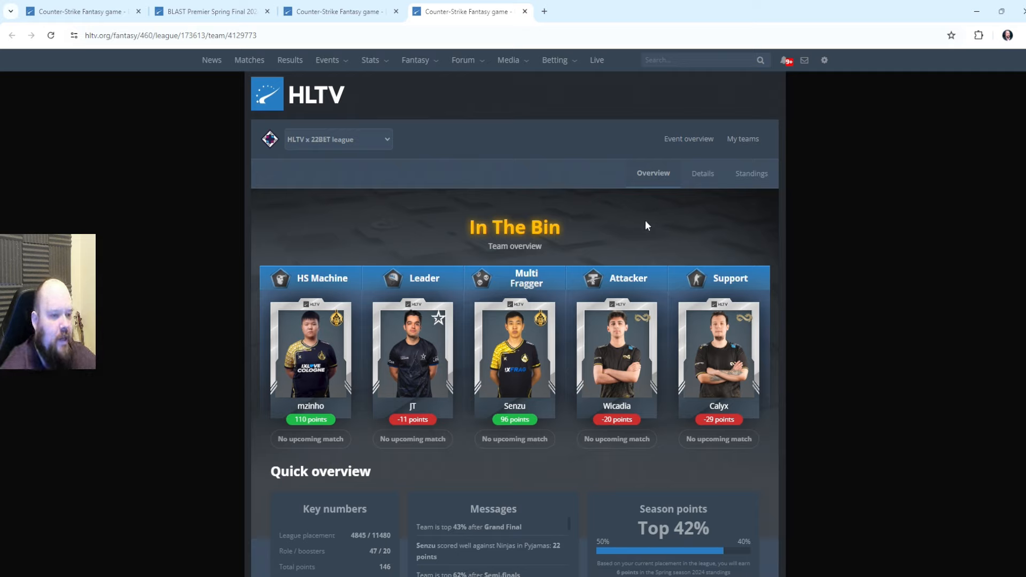
{"action": "mouse_move", "coordinate": [647, 211]}
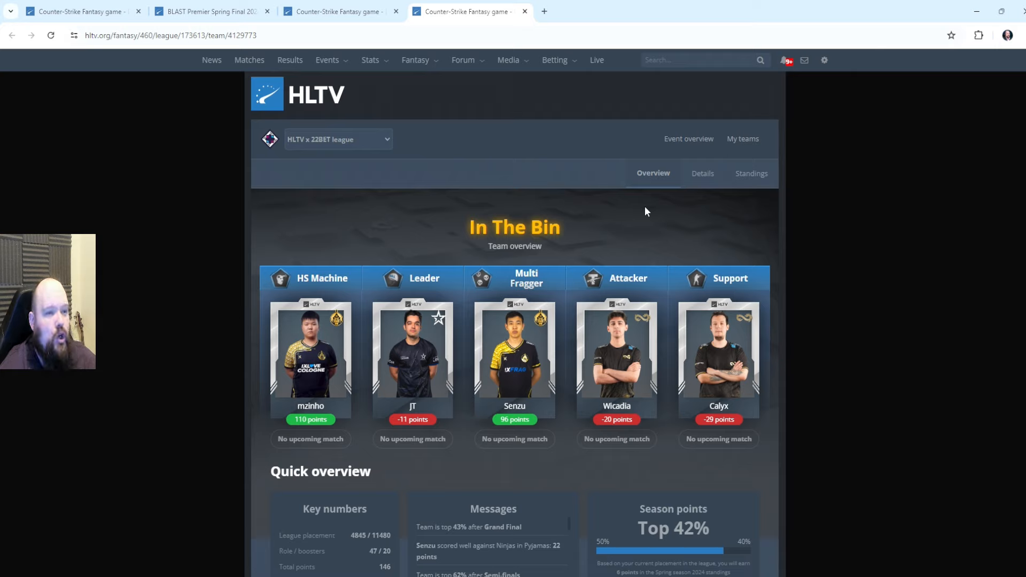
{"action": "mouse_move", "coordinate": [620, 215]}
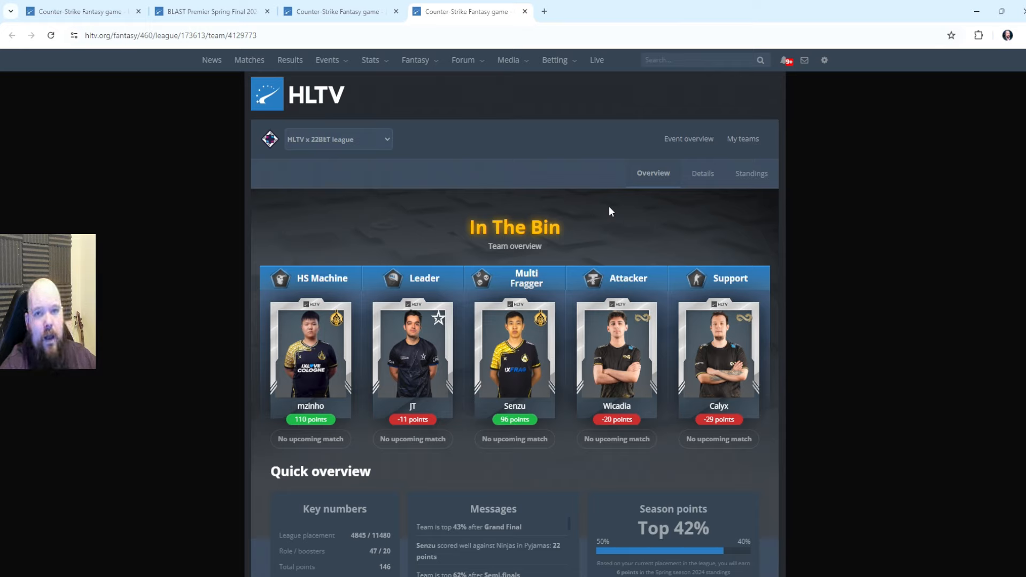
{"action": "mouse_move", "coordinate": [592, 217]}
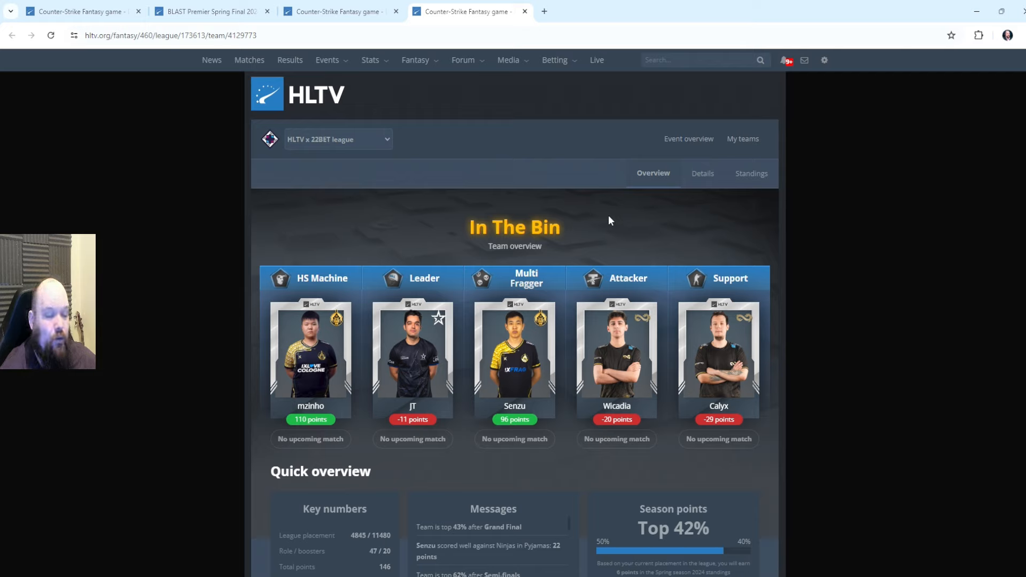
{"action": "mouse_move", "coordinate": [255, 461]}
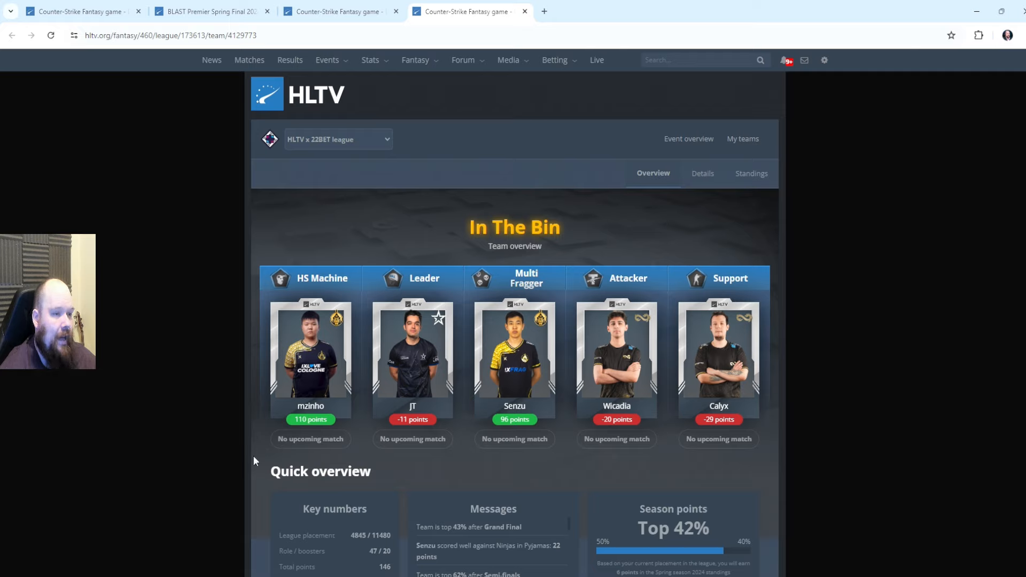
{"action": "mouse_move", "coordinate": [441, 209]}
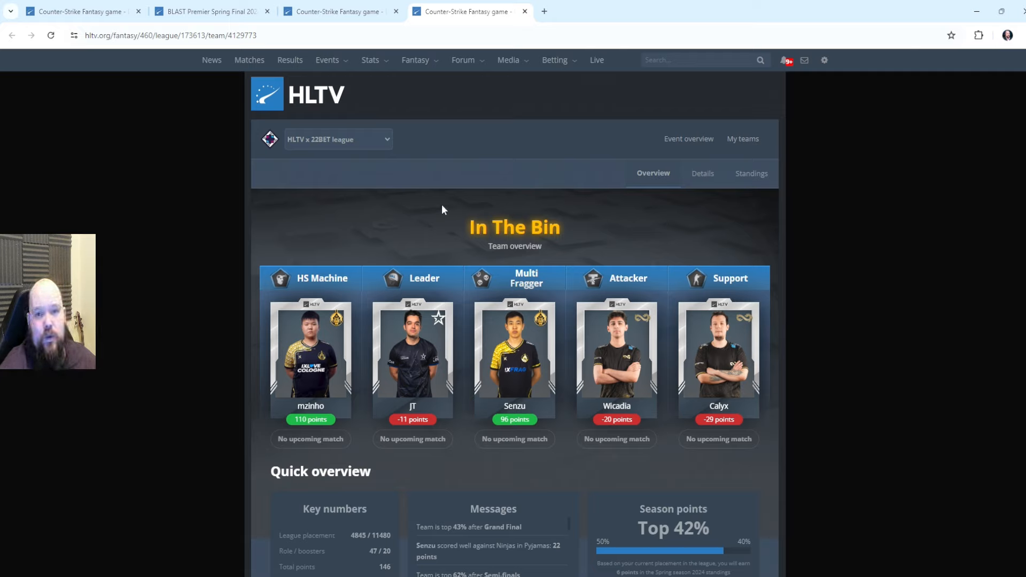
{"action": "mouse_move", "coordinate": [435, 220]}
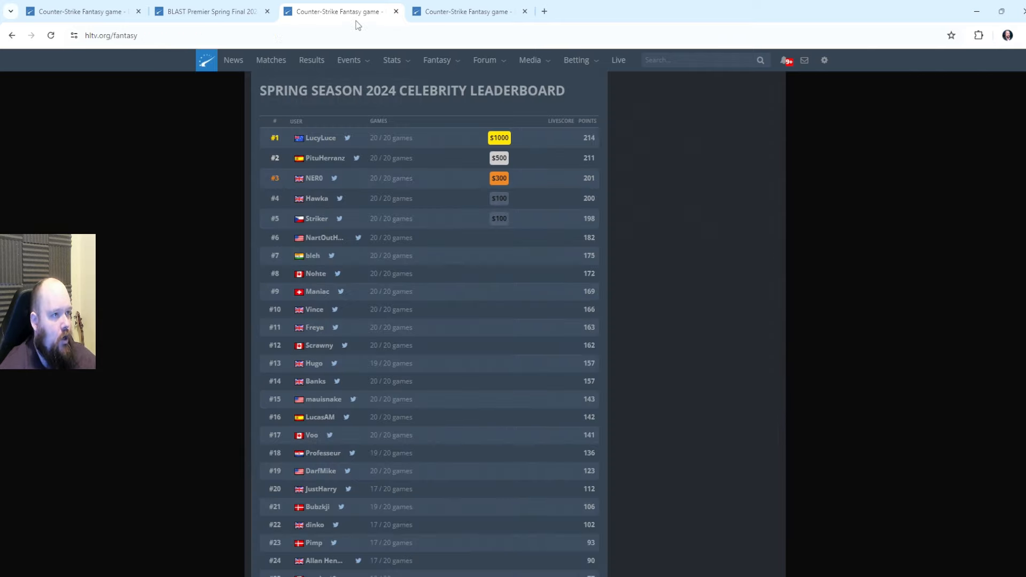
{"action": "mouse_move", "coordinate": [748, 311]}
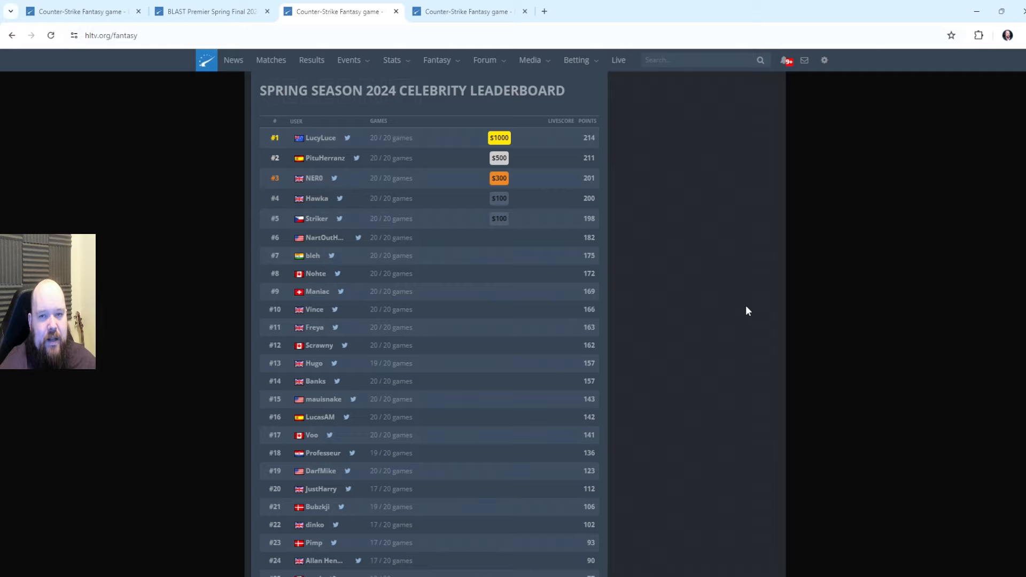
{"action": "mouse_move", "coordinate": [712, 303]}
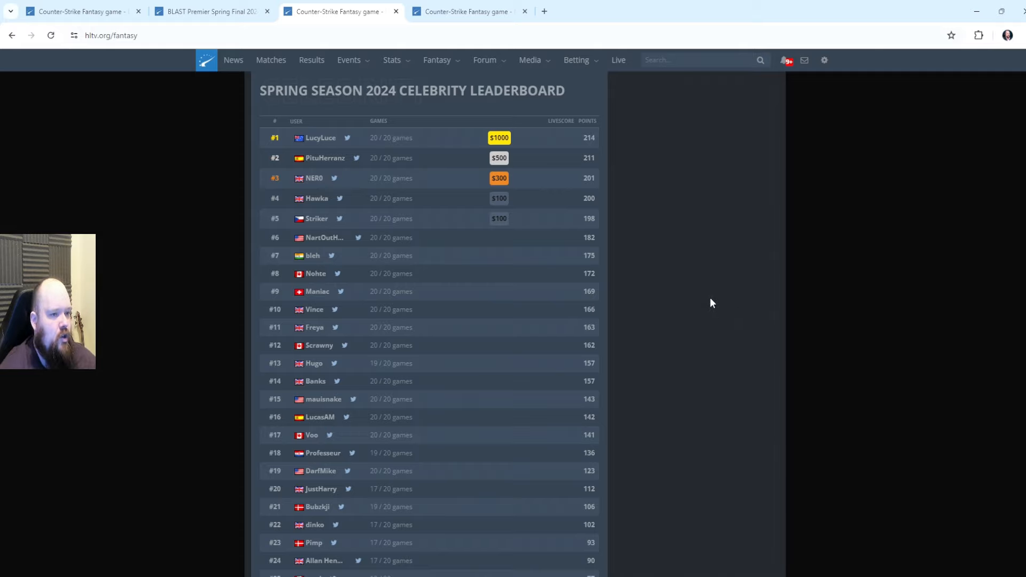
{"action": "mouse_move", "coordinate": [731, 230]}
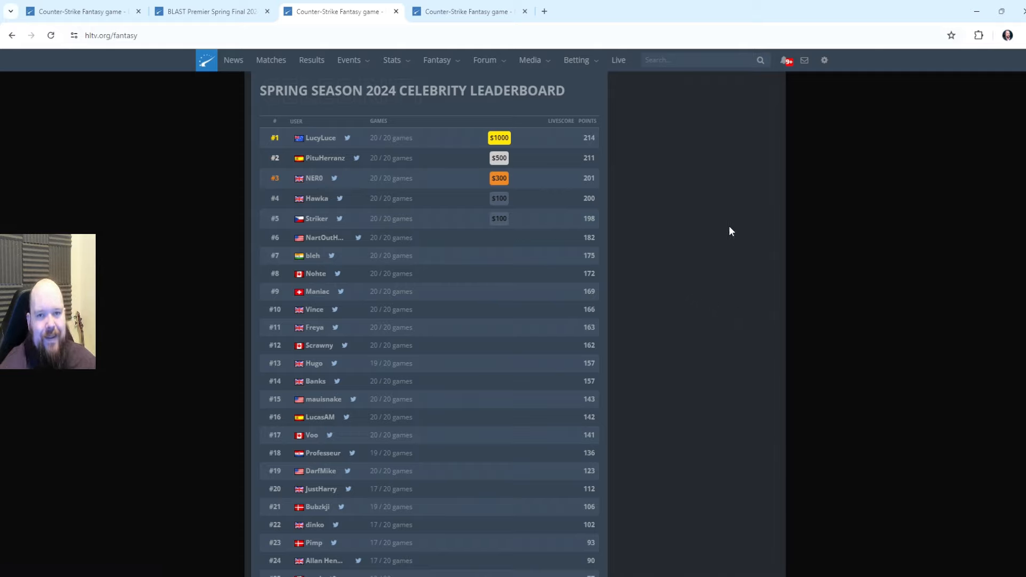
{"action": "mouse_move", "coordinate": [731, 225]}
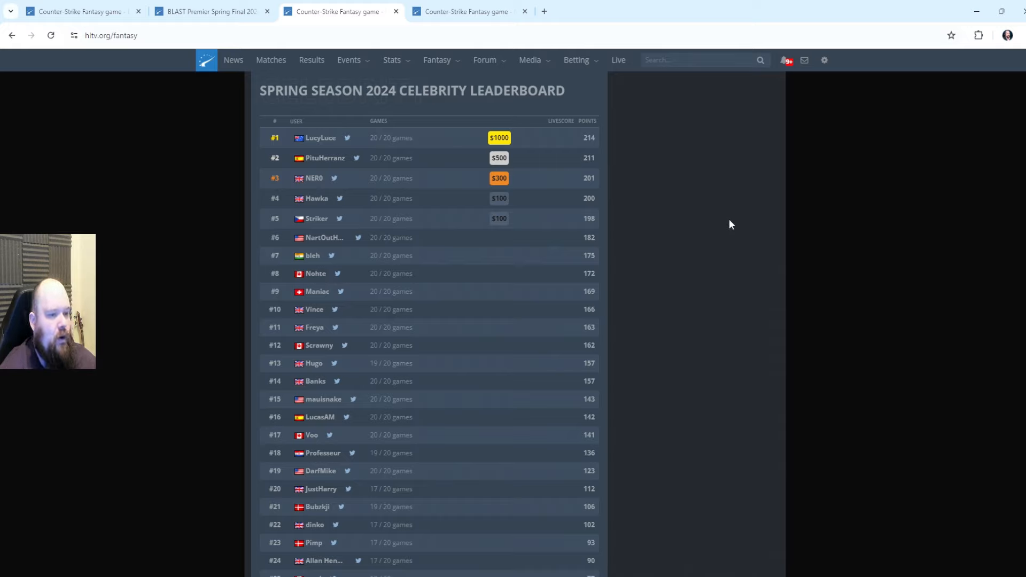
{"action": "mouse_move", "coordinate": [690, 255]}
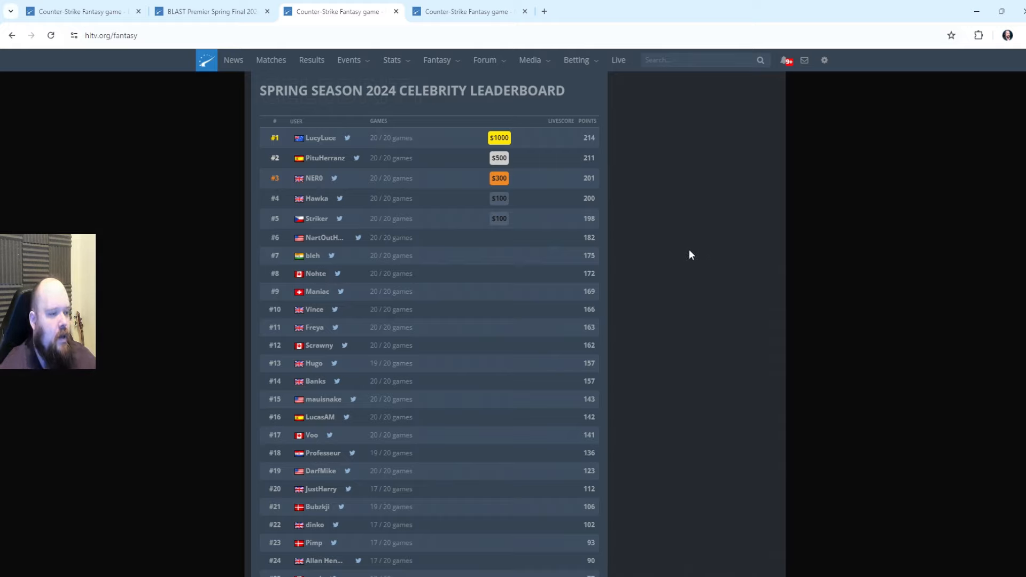
{"action": "mouse_move", "coordinate": [628, 333]}
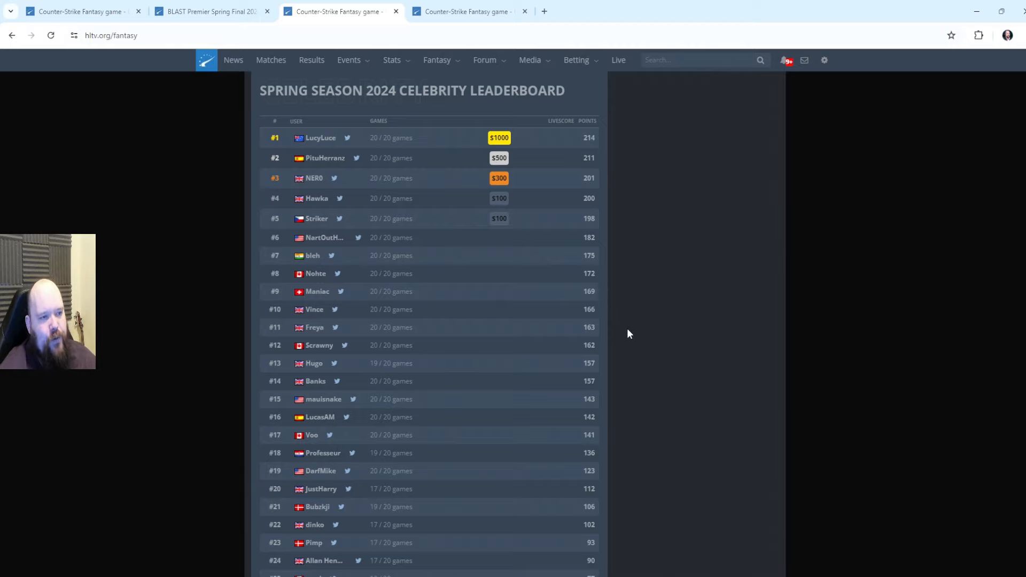
{"action": "mouse_move", "coordinate": [659, 362]}
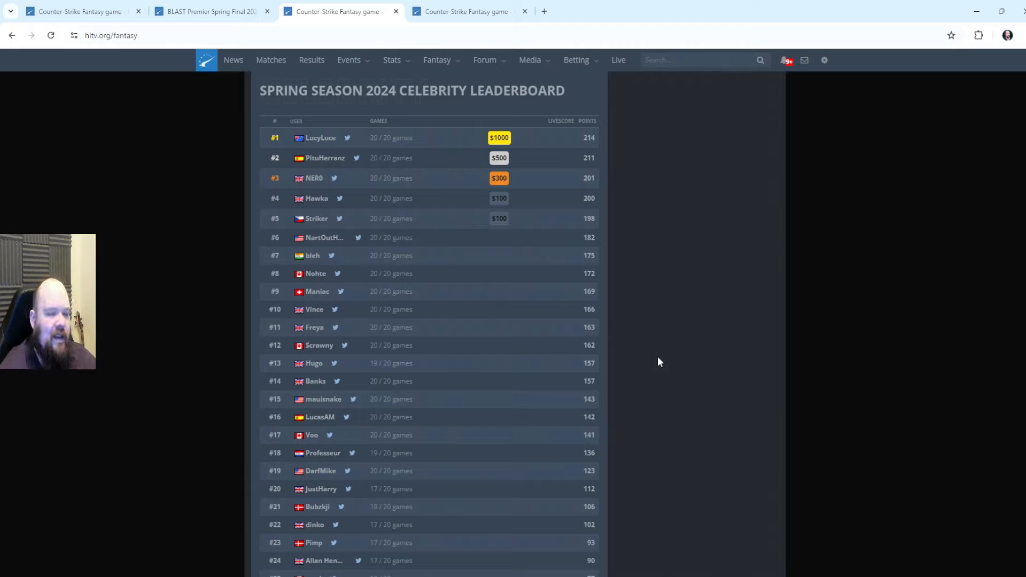
{"action": "mouse_move", "coordinate": [641, 287]}
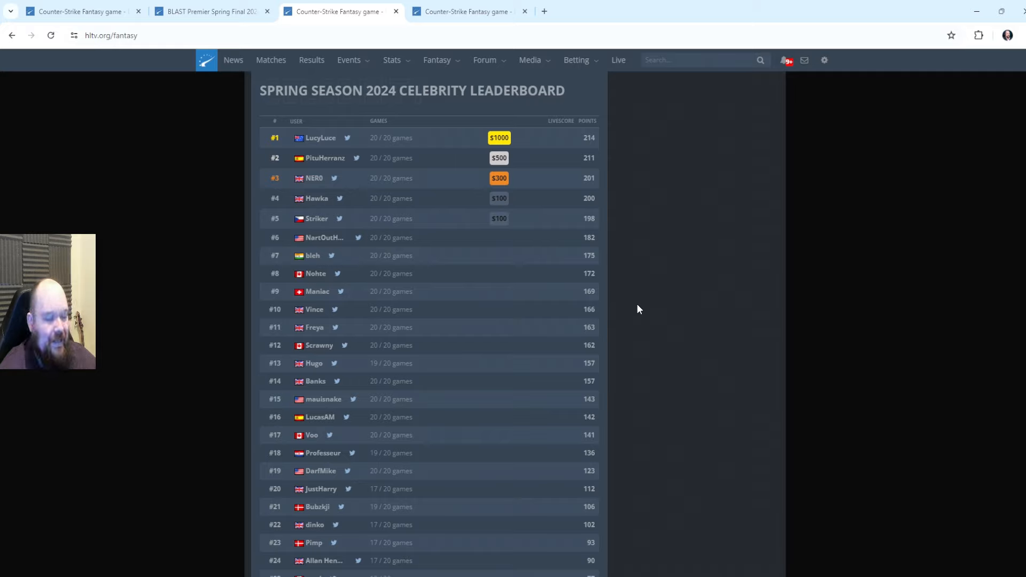
{"action": "mouse_move", "coordinate": [371, 272]}
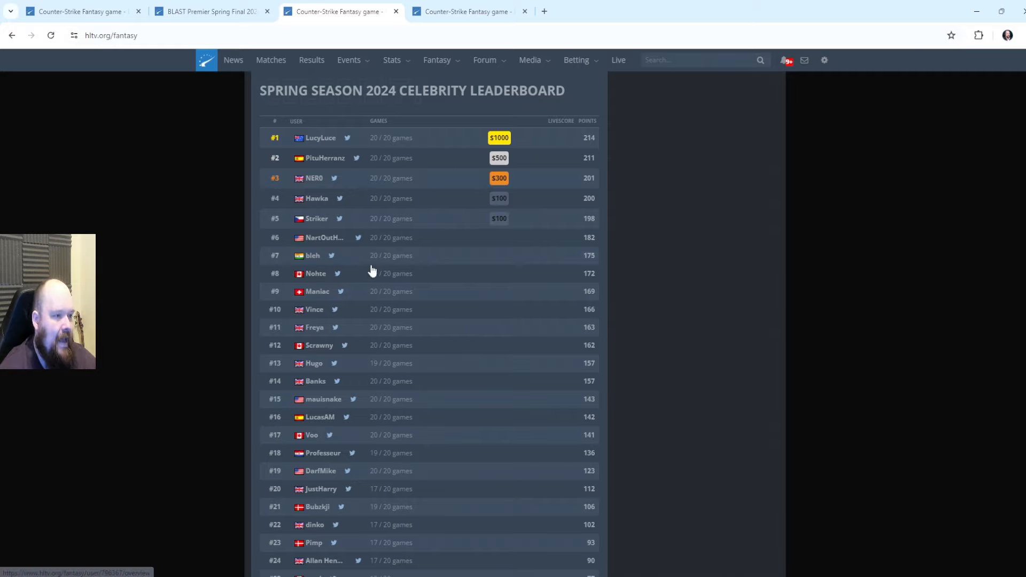
{"action": "mouse_move", "coordinate": [749, 283]}
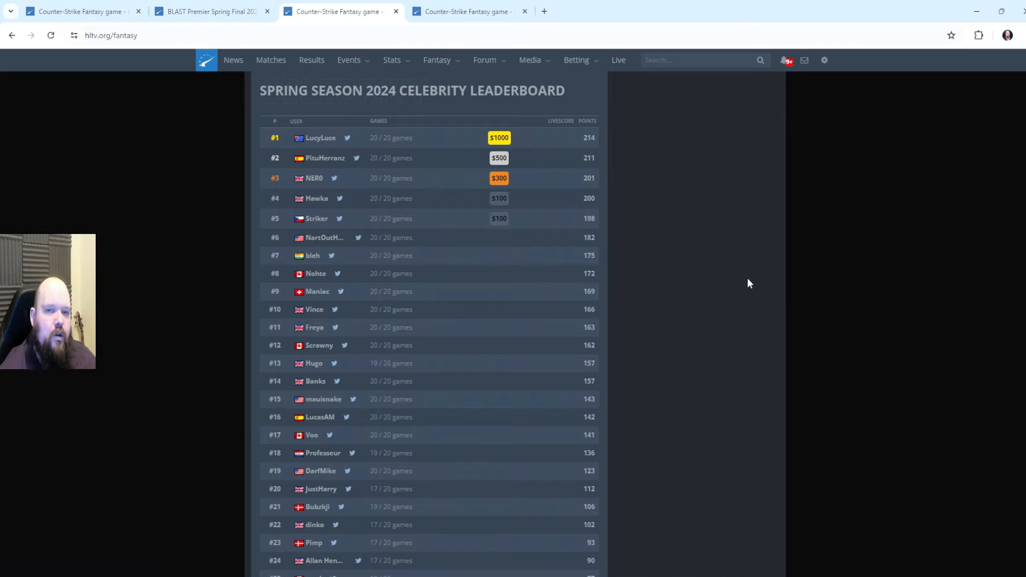
{"action": "mouse_move", "coordinate": [597, 127]}
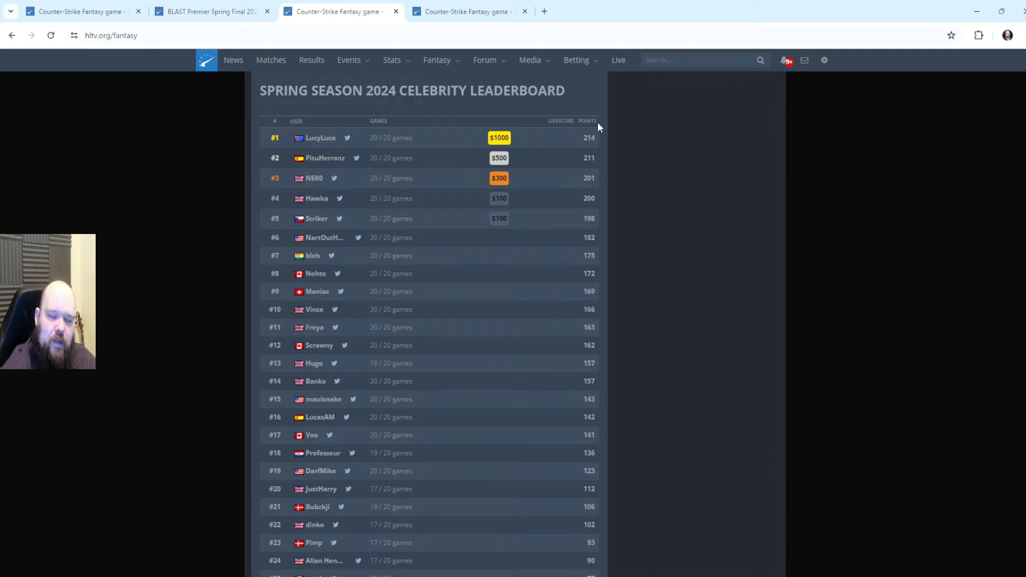
{"action": "mouse_move", "coordinate": [247, 128]}
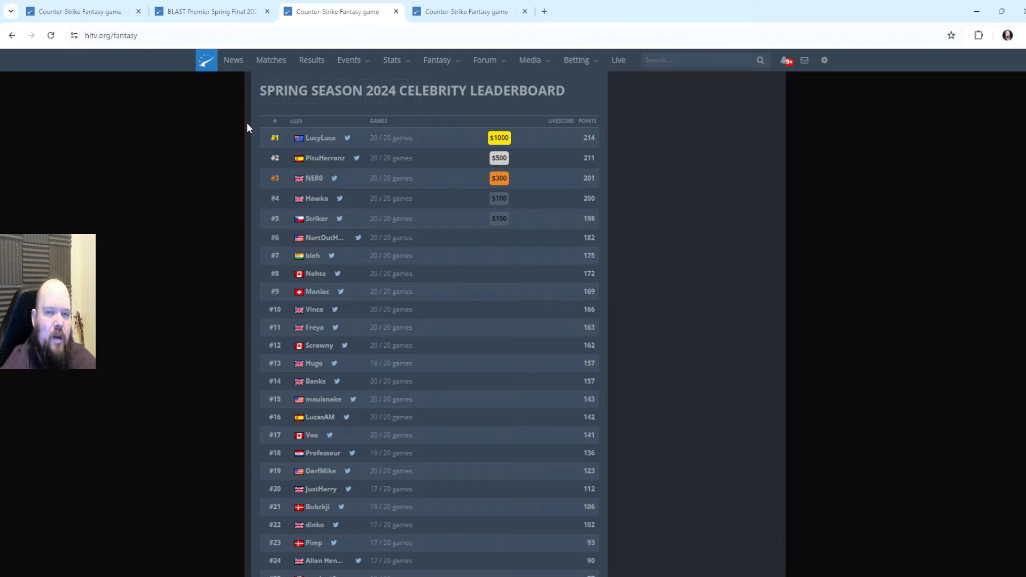
{"action": "mouse_move", "coordinate": [332, 92]}
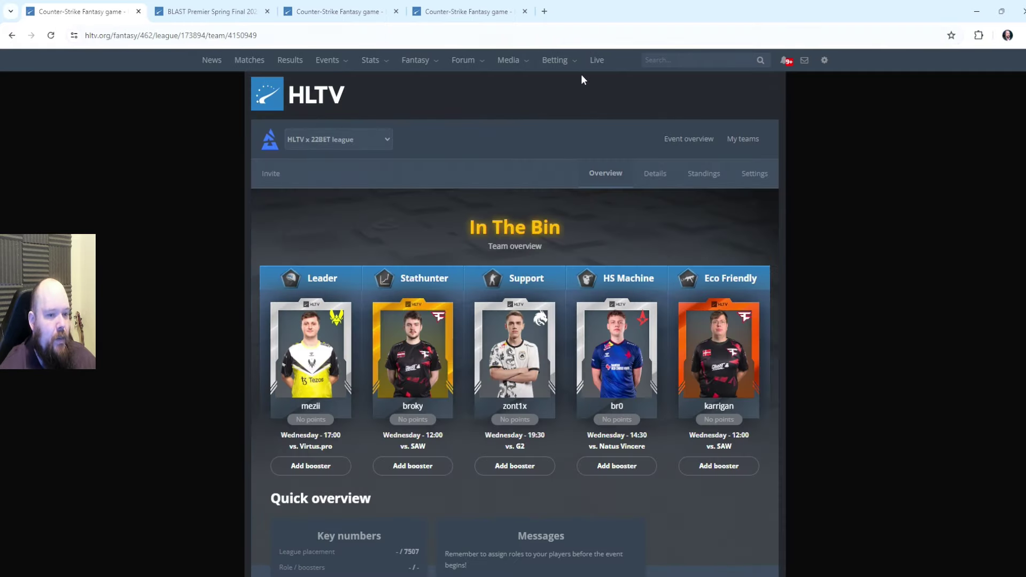
{"action": "mouse_move", "coordinate": [515, 181]}
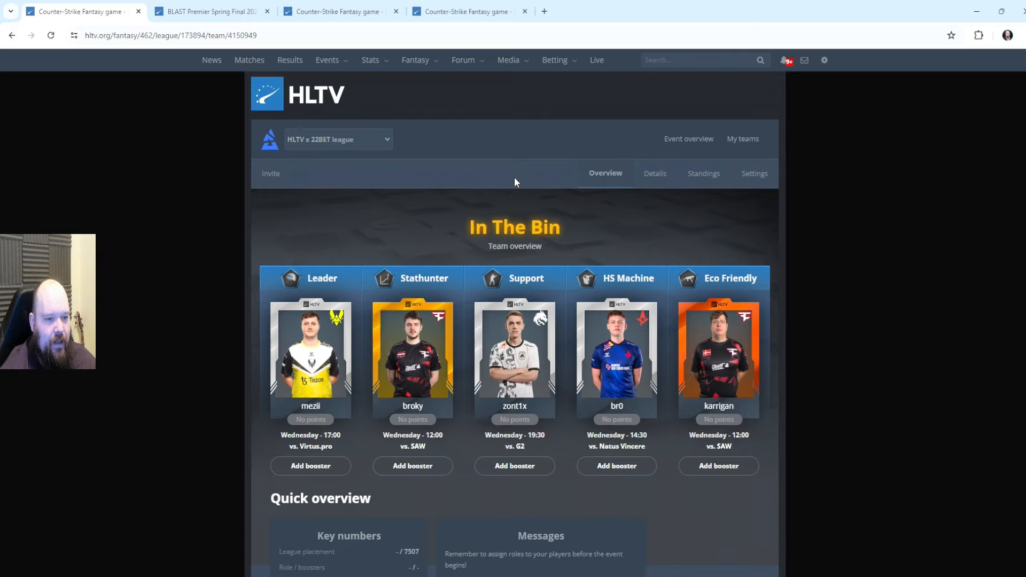
{"action": "mouse_move", "coordinate": [650, 234]}
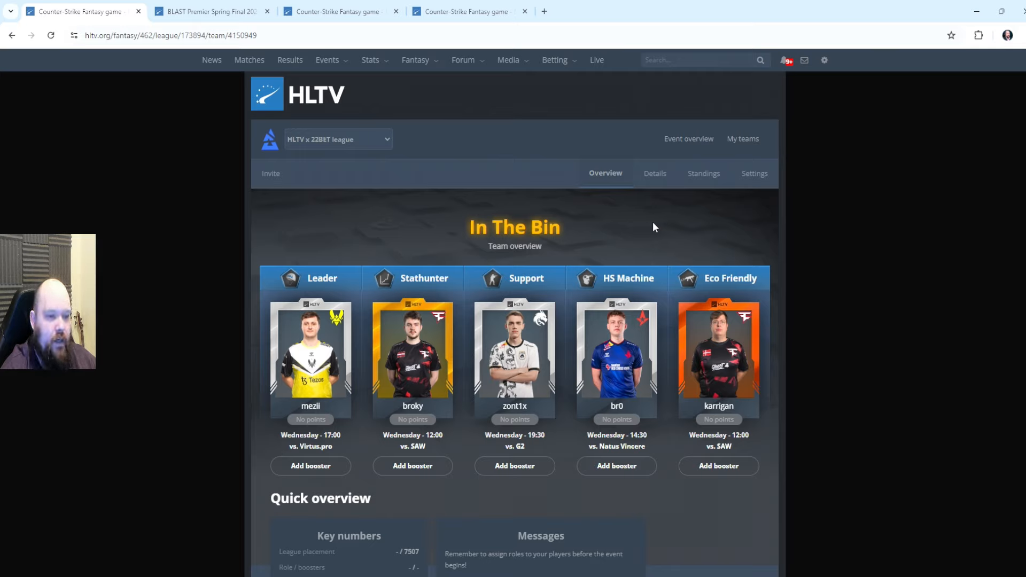
{"action": "mouse_move", "coordinate": [682, 207]}
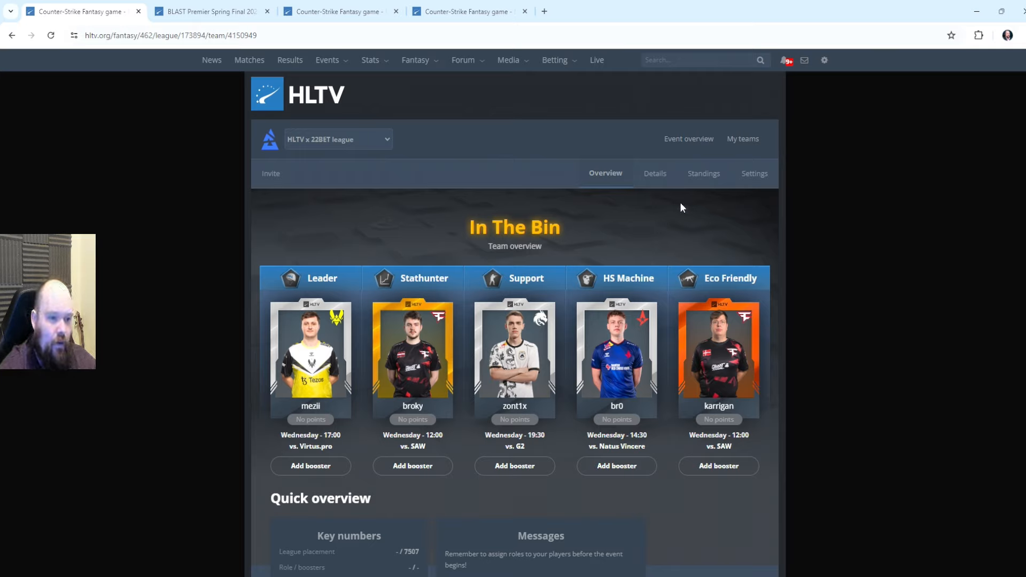
{"action": "mouse_move", "coordinate": [615, 354]}
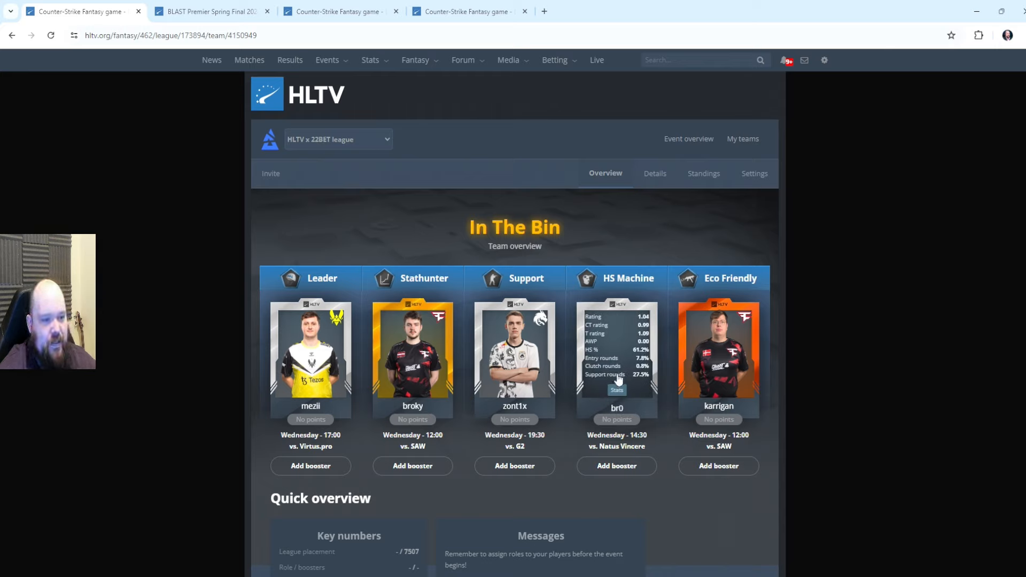
{"action": "mouse_move", "coordinate": [634, 381]}
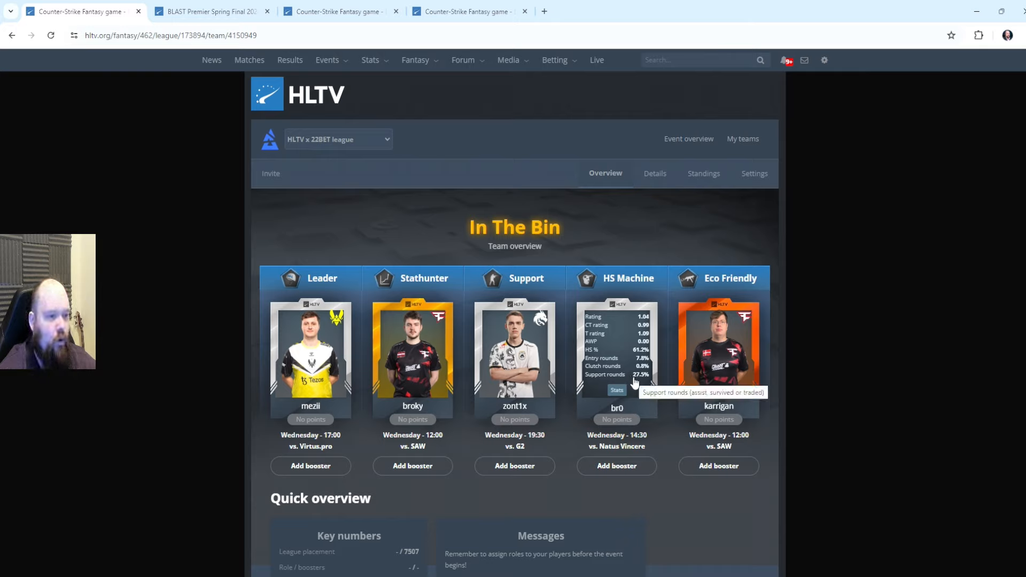
{"action": "mouse_move", "coordinate": [514, 354]}
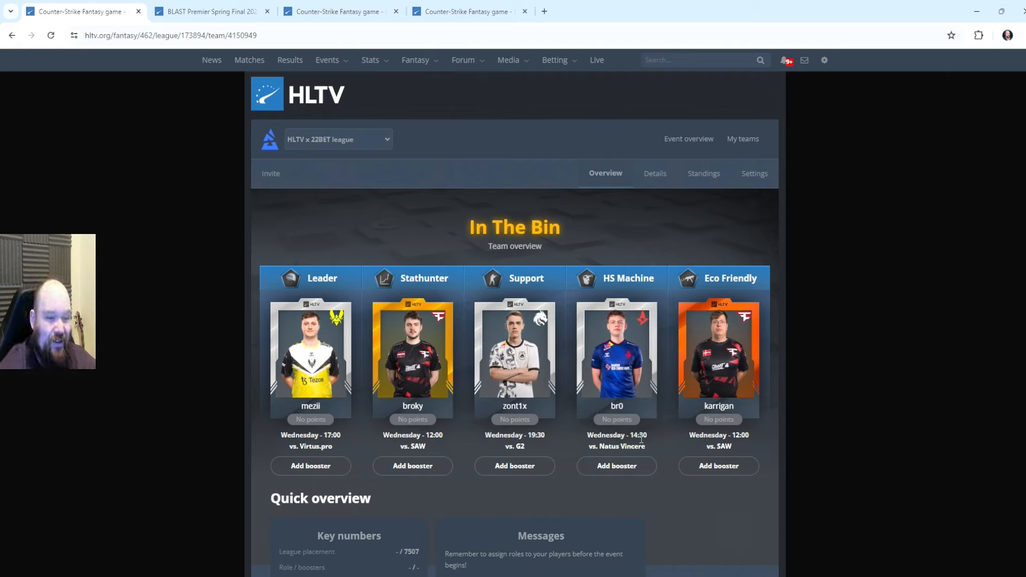
{"action": "mouse_move", "coordinate": [669, 236]}
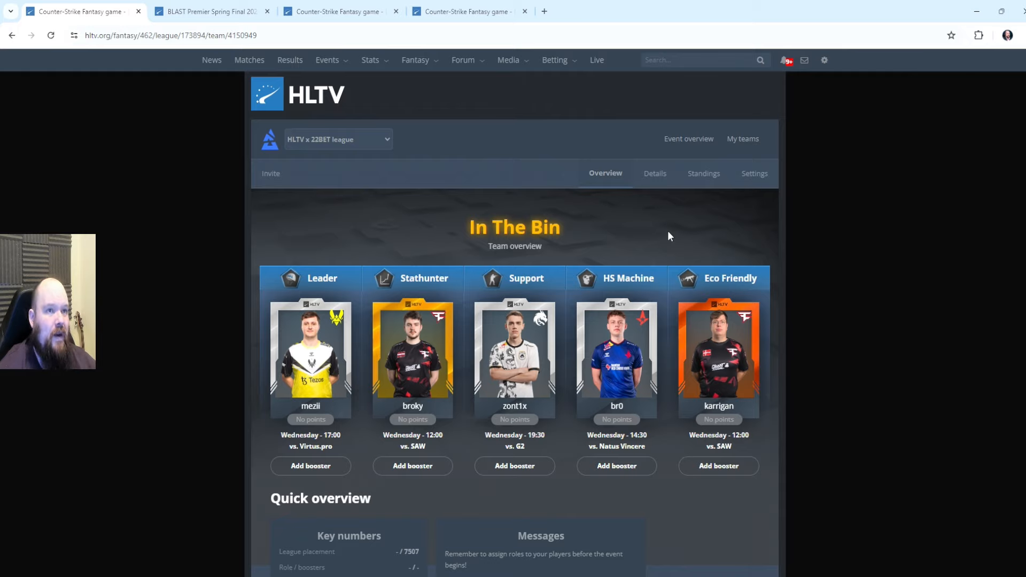
Step: Switch to the BLAST Premier Spring Final 2024 tab showing the Group A and B brackets
{"action": "left_click", "coordinate": [209, 11]}
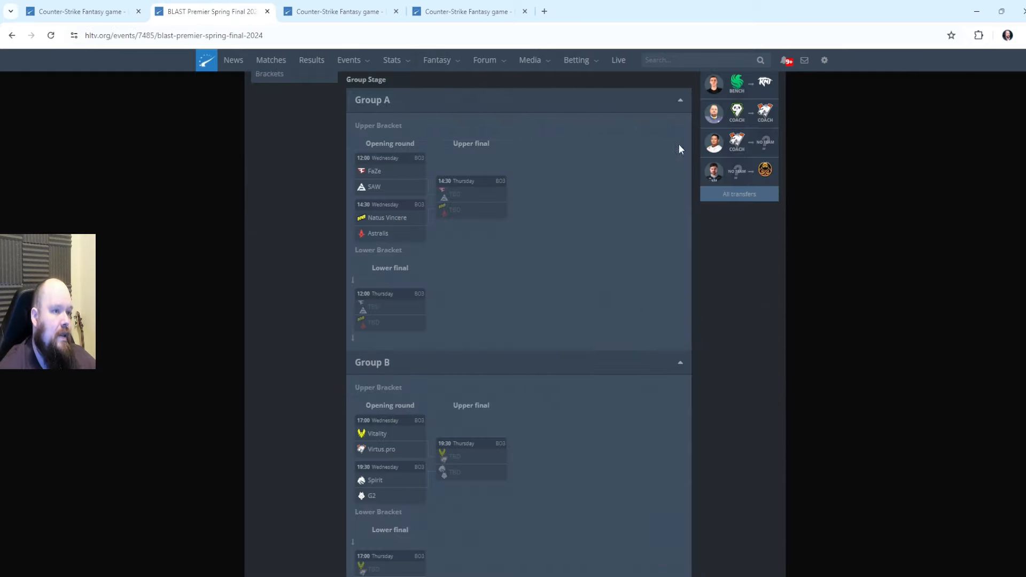
{"action": "mouse_move", "coordinate": [730, 324]}
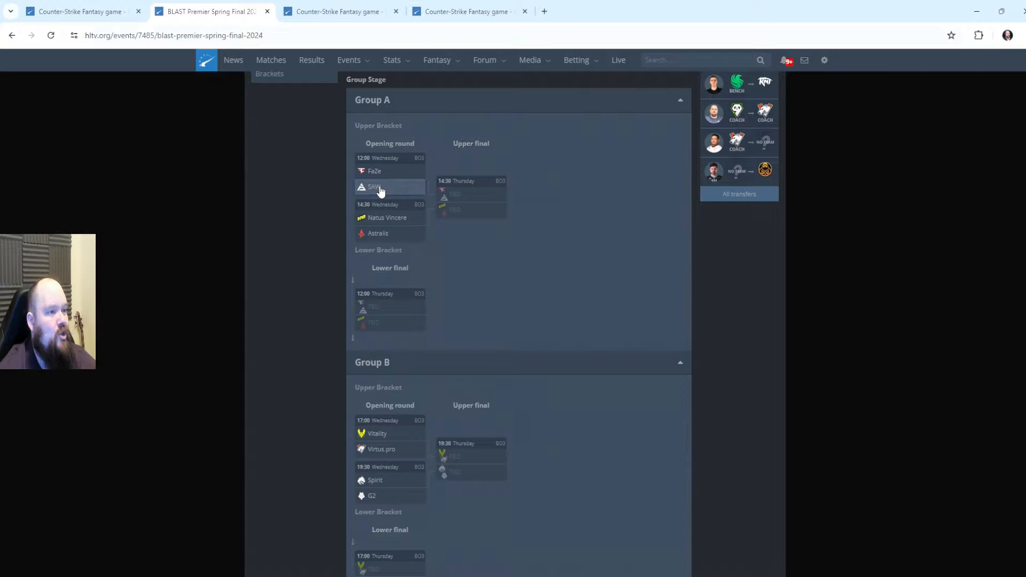
Step: Review SAW's upcoming matches and recent results on their team overview page
{"action": "left_click", "coordinate": [375, 186]}
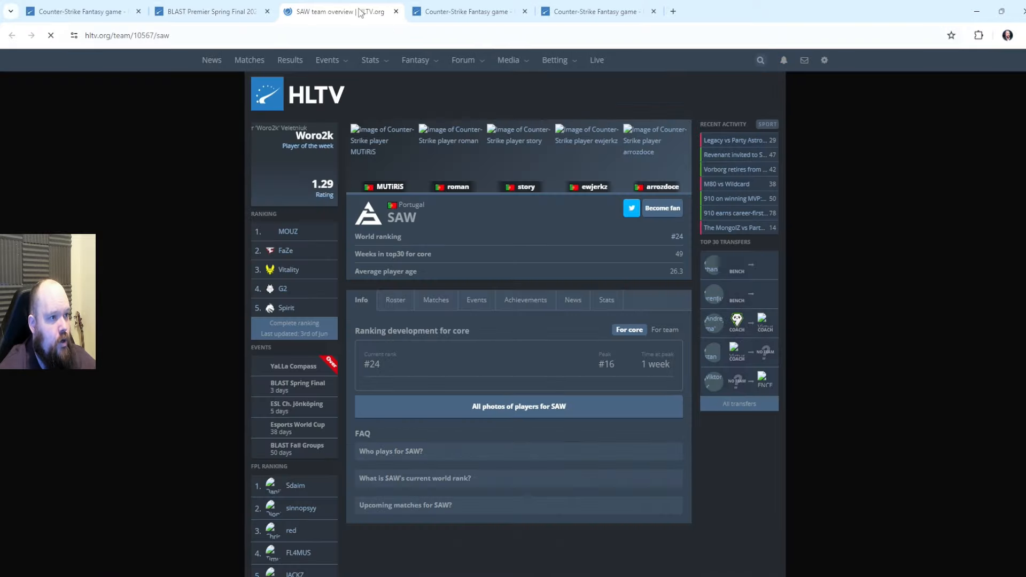
{"action": "left_click", "coordinate": [435, 299]}
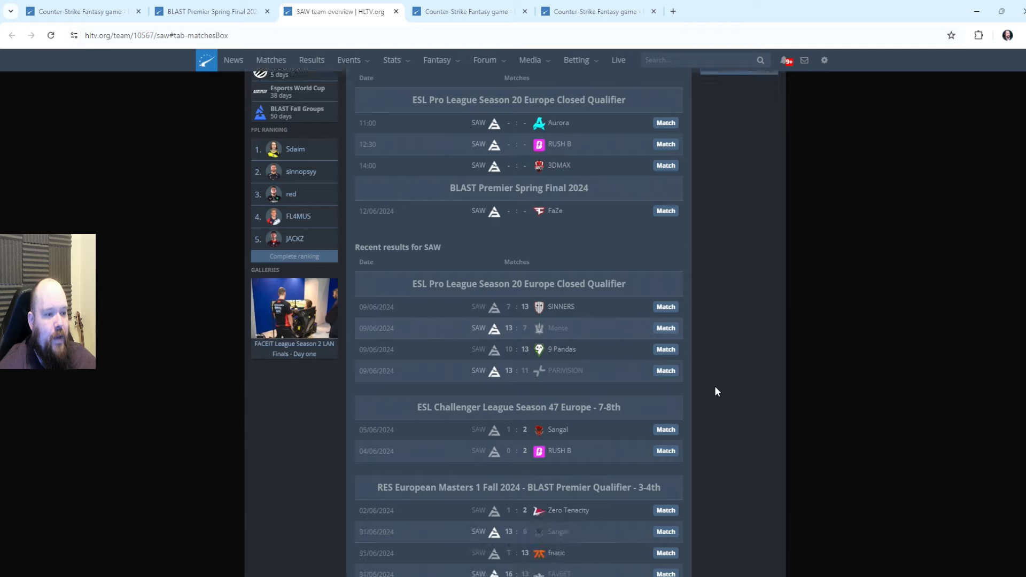
{"action": "scroll", "scroll_direction": "down", "scroll_amount": 3}
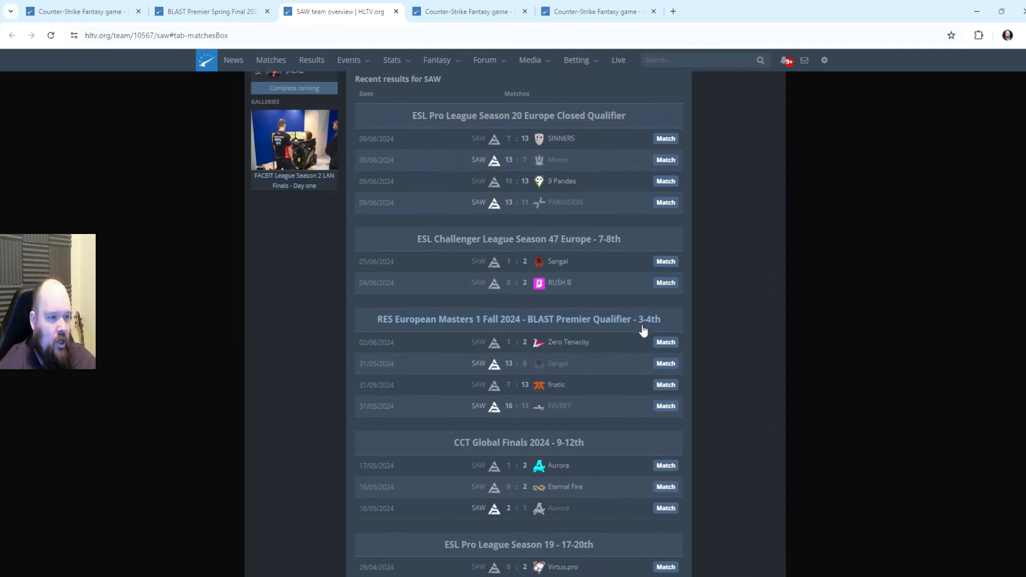
{"action": "mouse_move", "coordinate": [391, 334]}
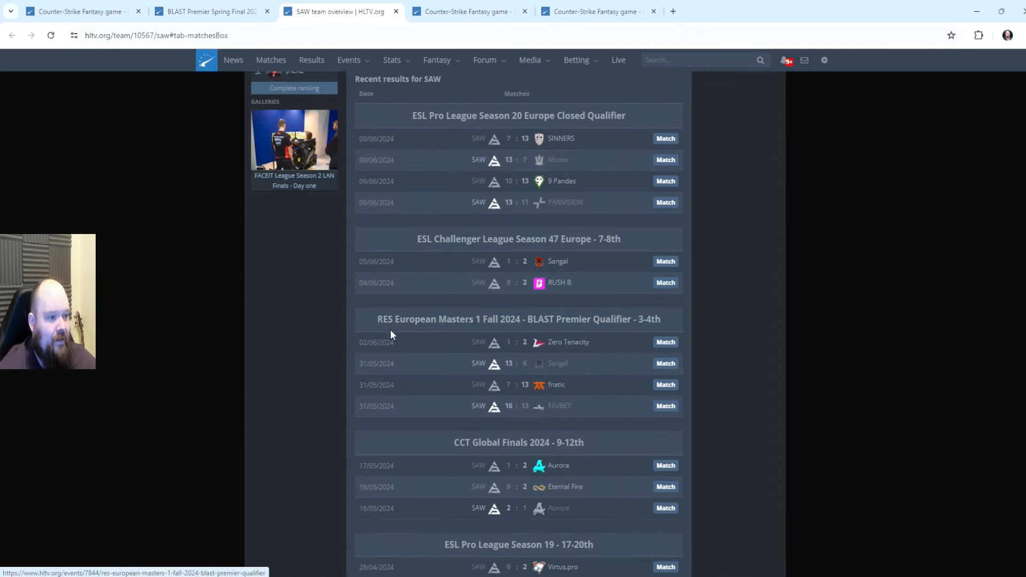
{"action": "mouse_move", "coordinate": [588, 346]}
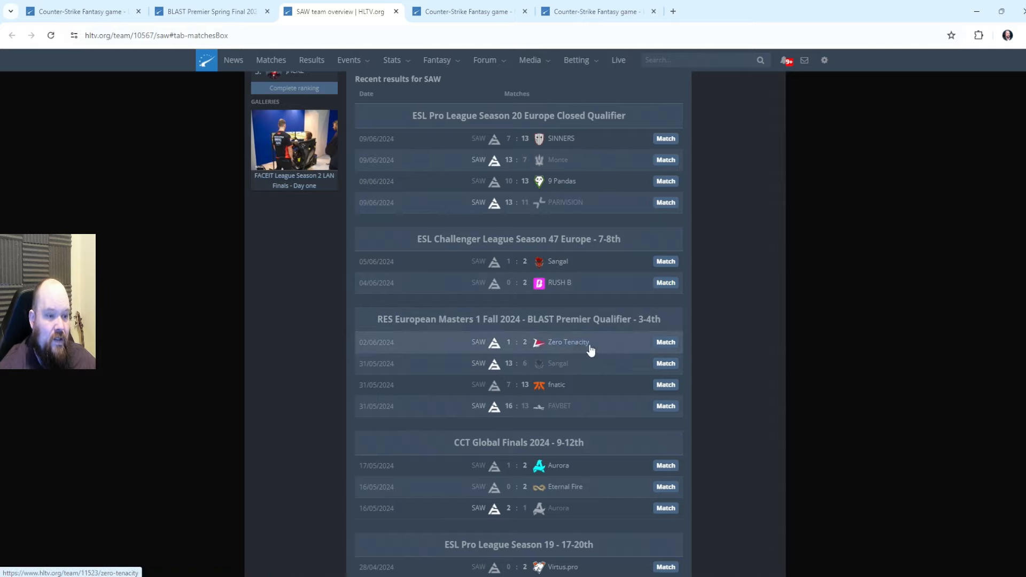
{"action": "mouse_move", "coordinate": [549, 418]}
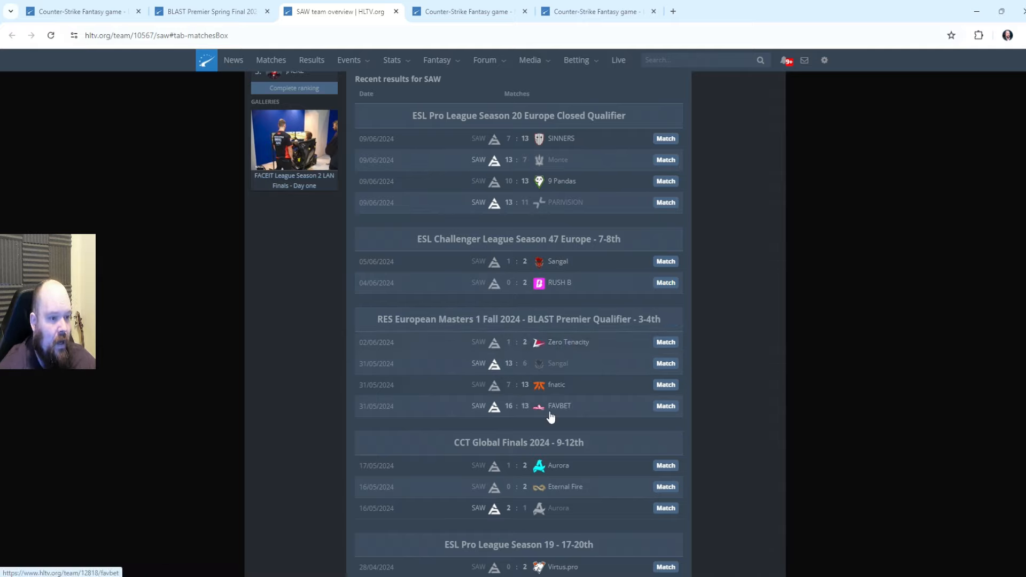
{"action": "mouse_move", "coordinate": [730, 311]}
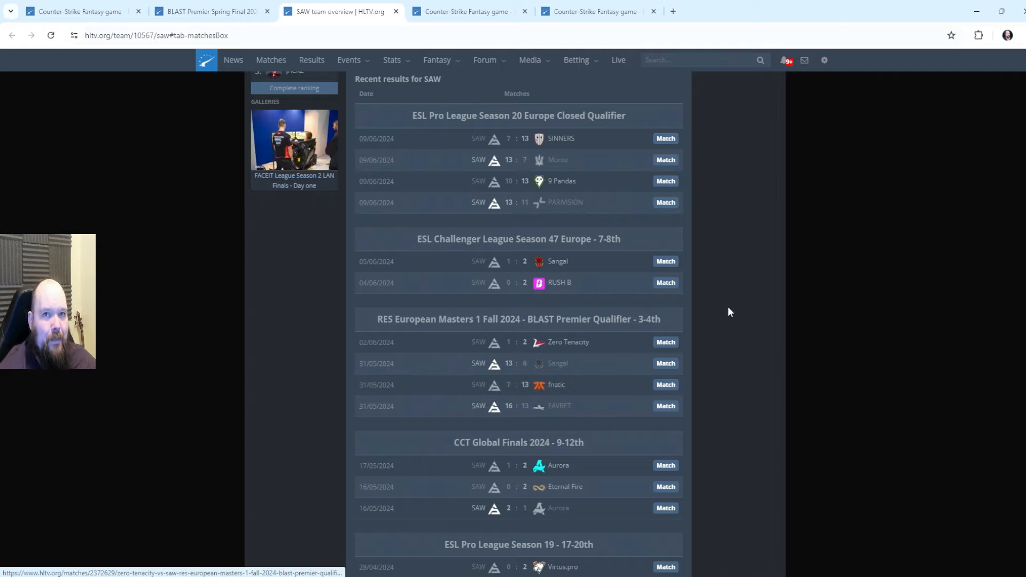
{"action": "scroll", "scroll_direction": "down", "scroll_amount": 3}
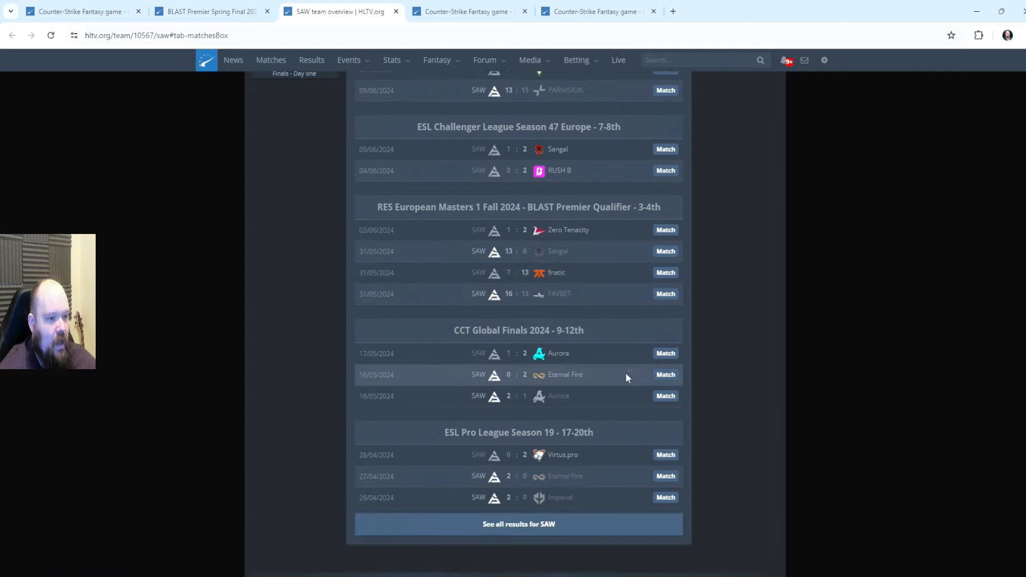
{"action": "mouse_move", "coordinate": [593, 379]}
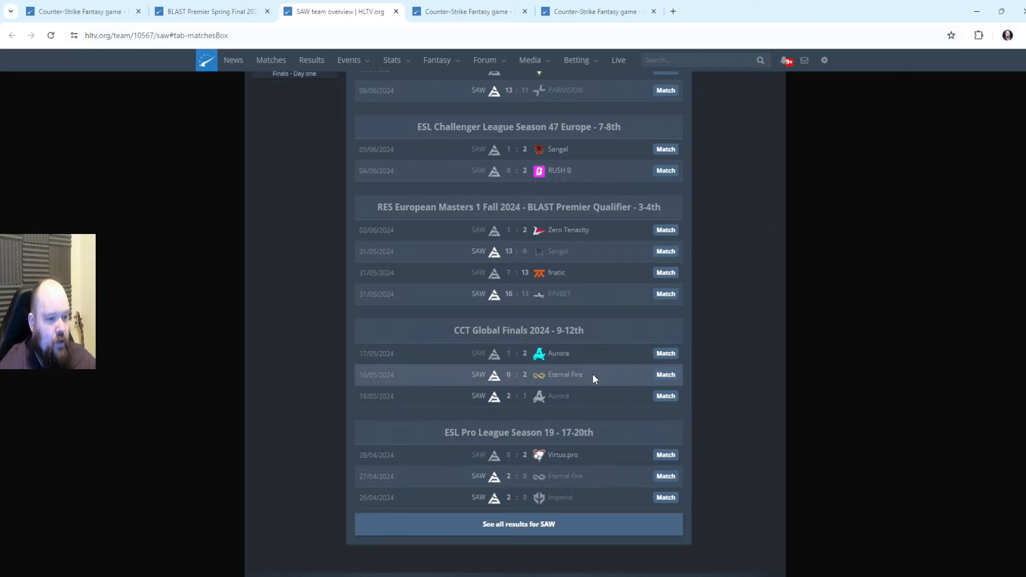
{"action": "scroll", "scroll_direction": "up", "scroll_amount": 3}
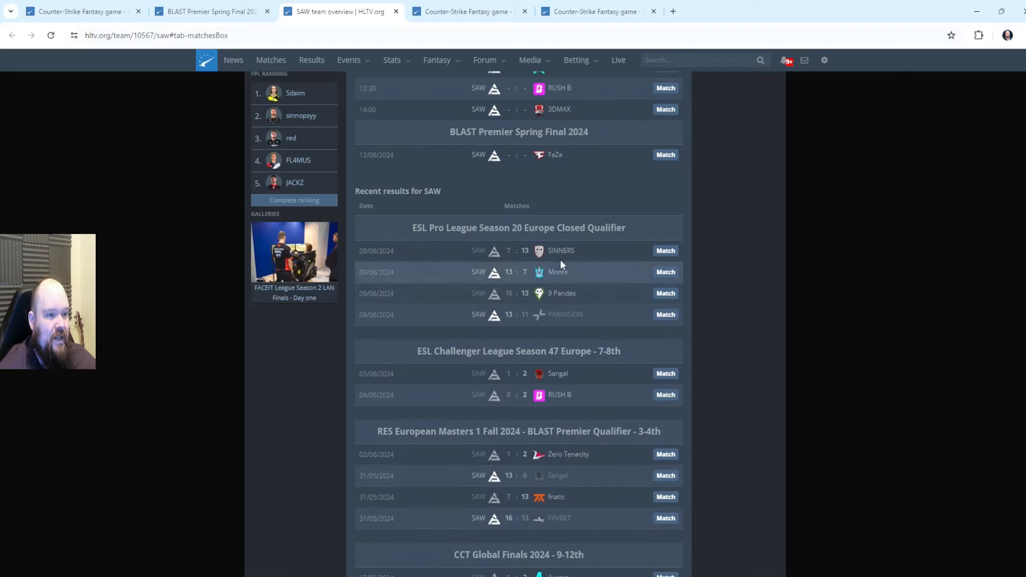
{"action": "mouse_move", "coordinate": [579, 304]}
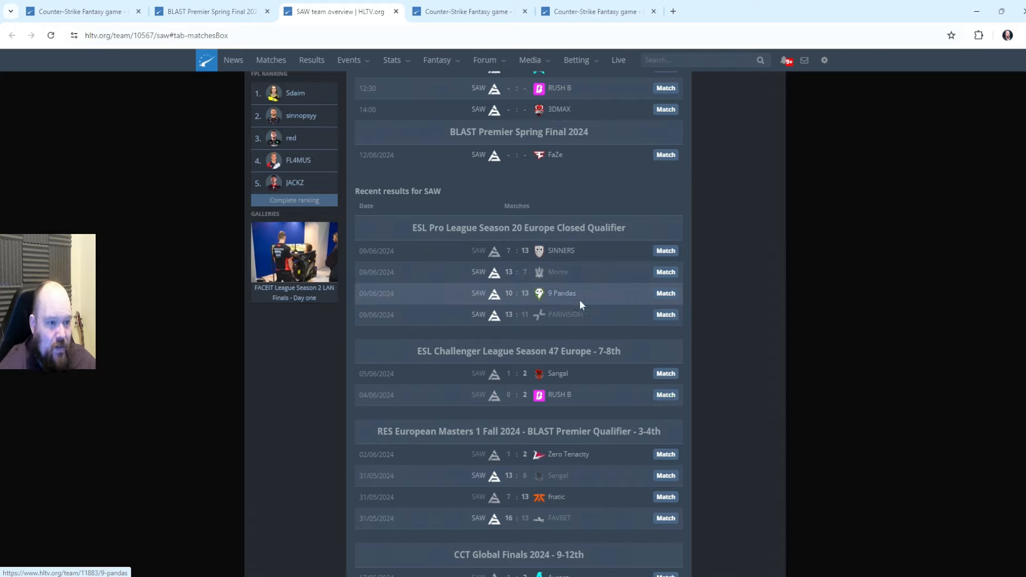
{"action": "mouse_move", "coordinate": [567, 378]}
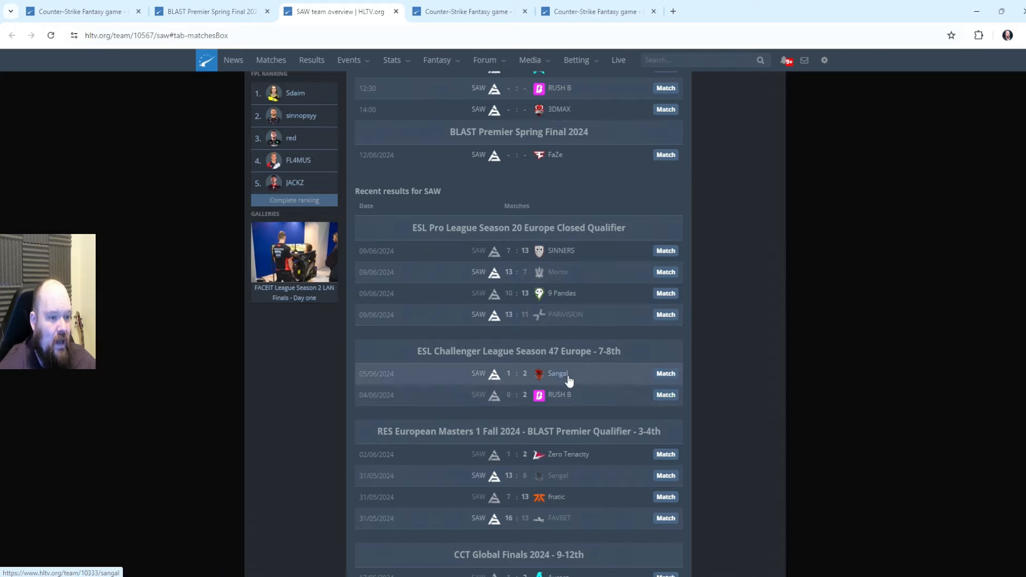
{"action": "mouse_move", "coordinate": [577, 406]}
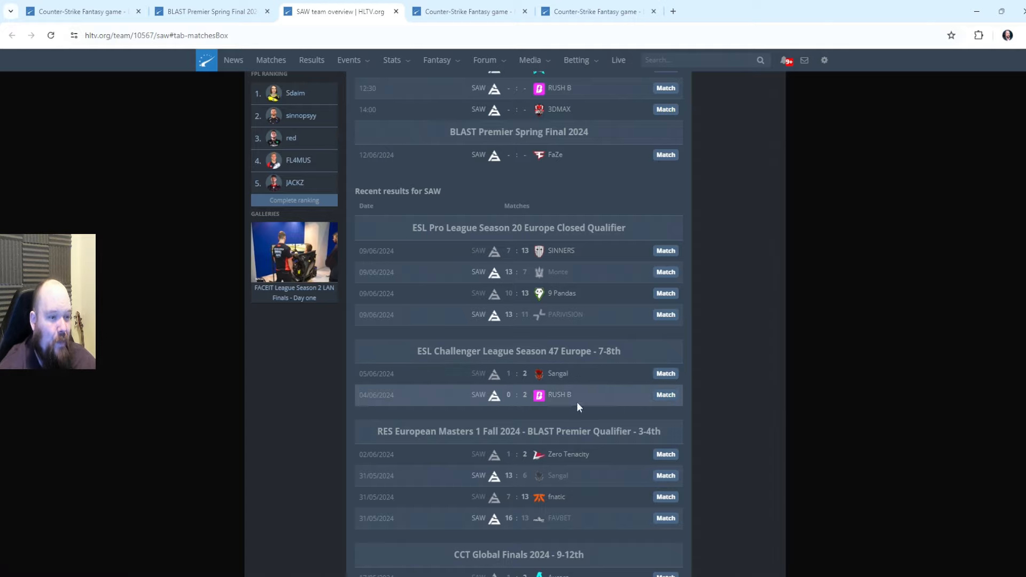
{"action": "scroll", "scroll_direction": "up", "scroll_amount": 3}
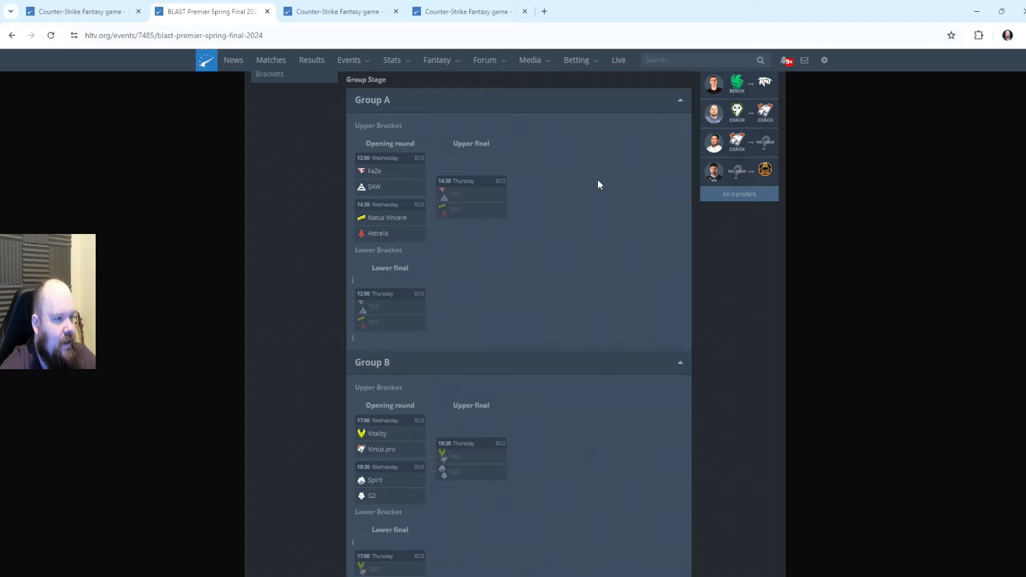
{"action": "scroll", "scroll_direction": "down", "scroll_amount": 3}
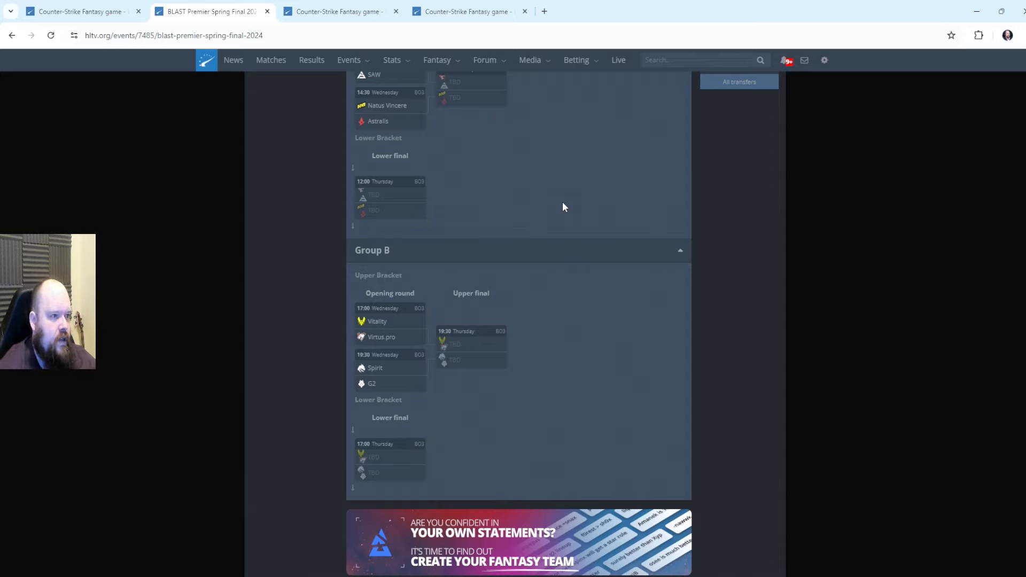
{"action": "scroll", "scroll_direction": "down", "scroll_amount": 3}
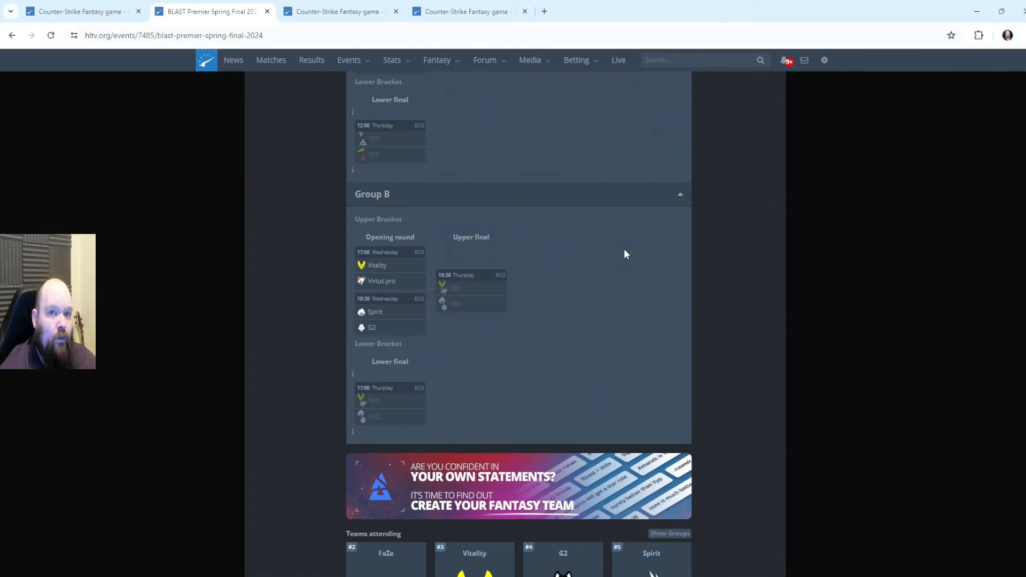
{"action": "mouse_move", "coordinate": [674, 235]}
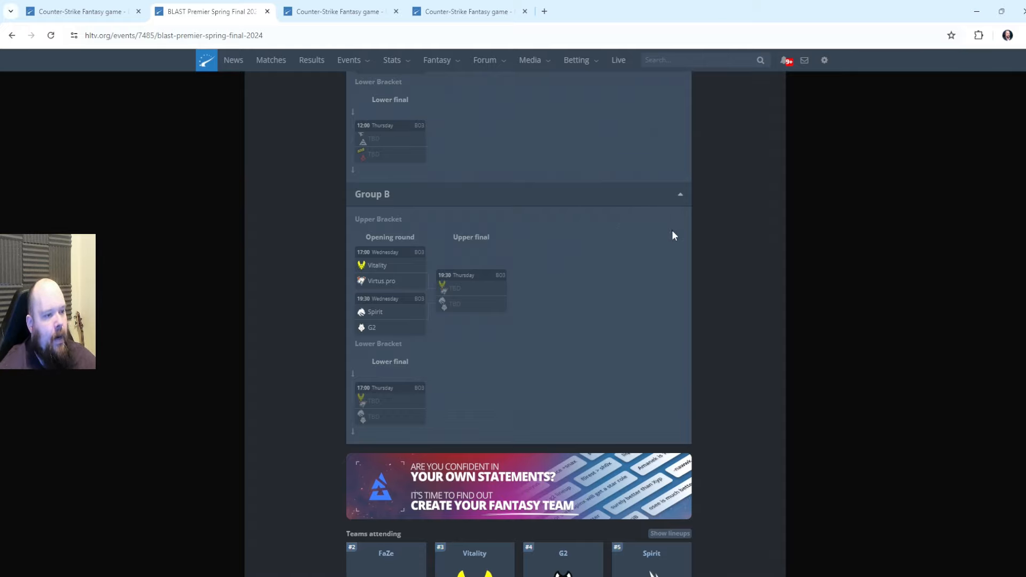
{"action": "mouse_move", "coordinate": [724, 247]}
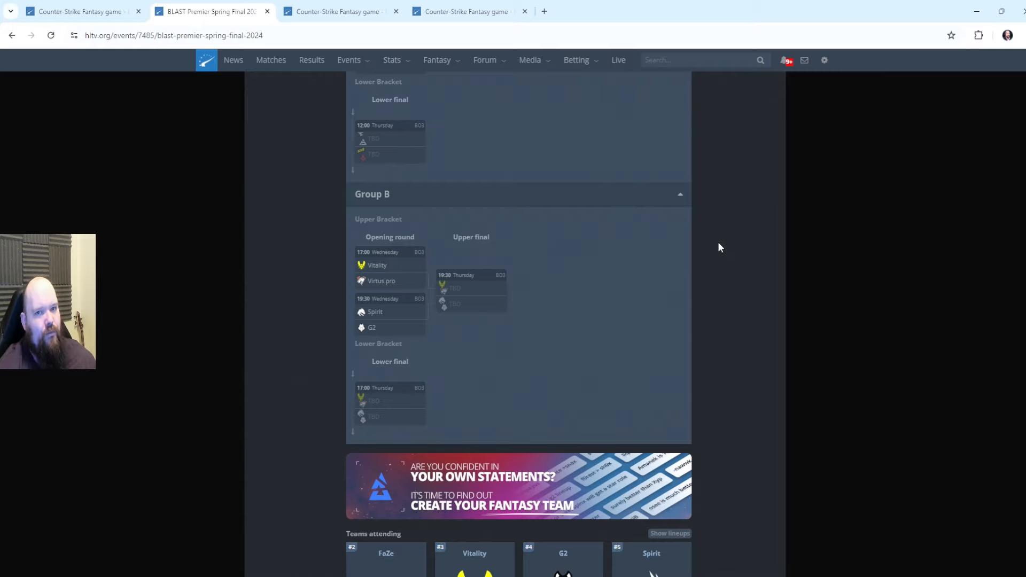
{"action": "mouse_move", "coordinate": [730, 327]}
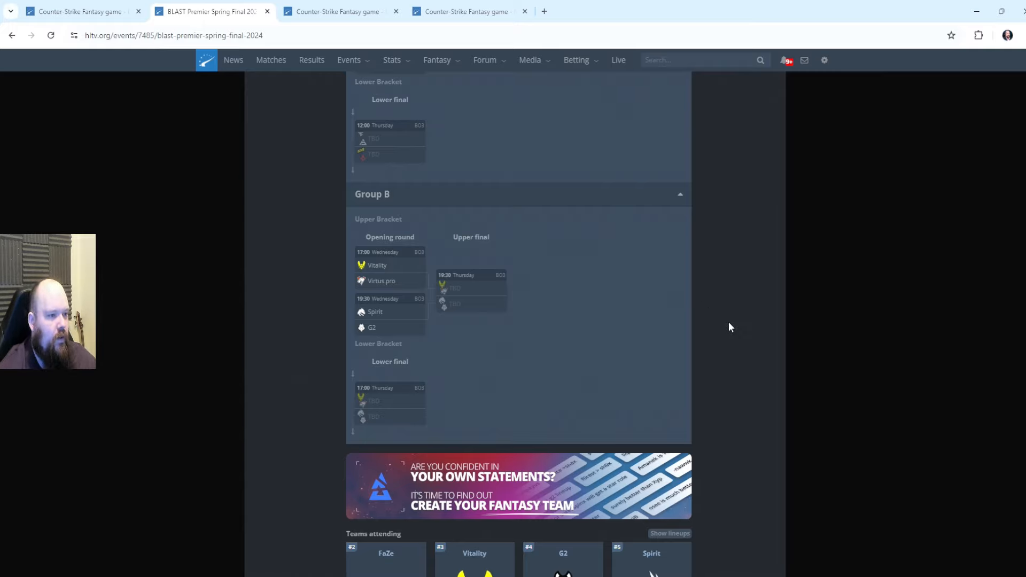
{"action": "mouse_move", "coordinate": [735, 328]}
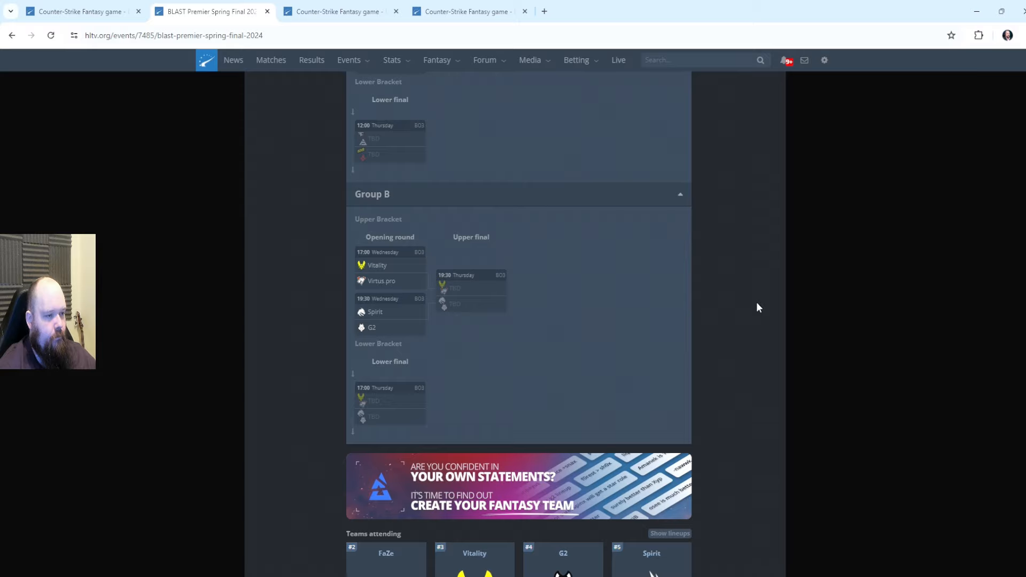
{"action": "mouse_move", "coordinate": [748, 297]}
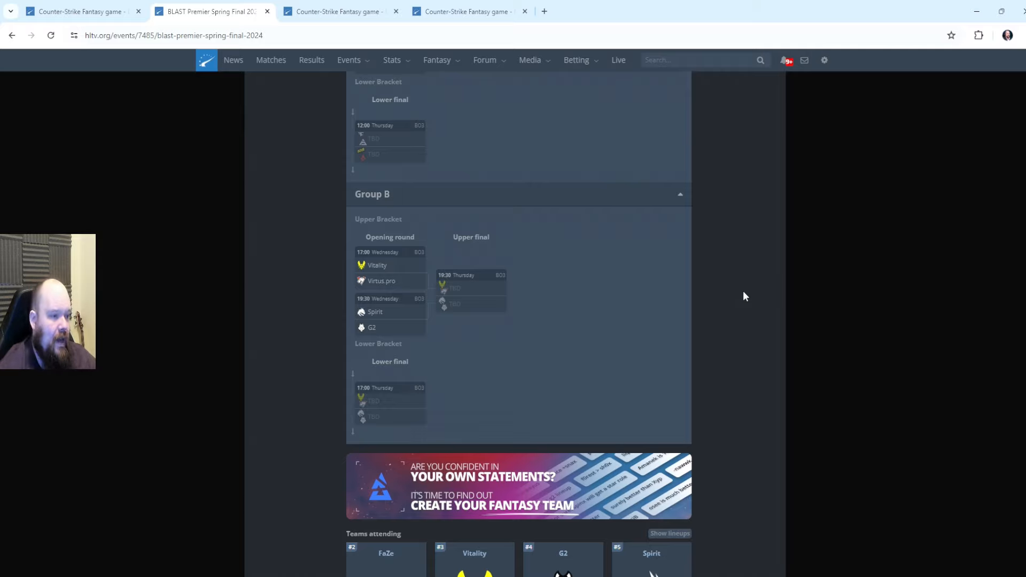
{"action": "scroll", "scroll_direction": "up", "scroll_amount": 3}
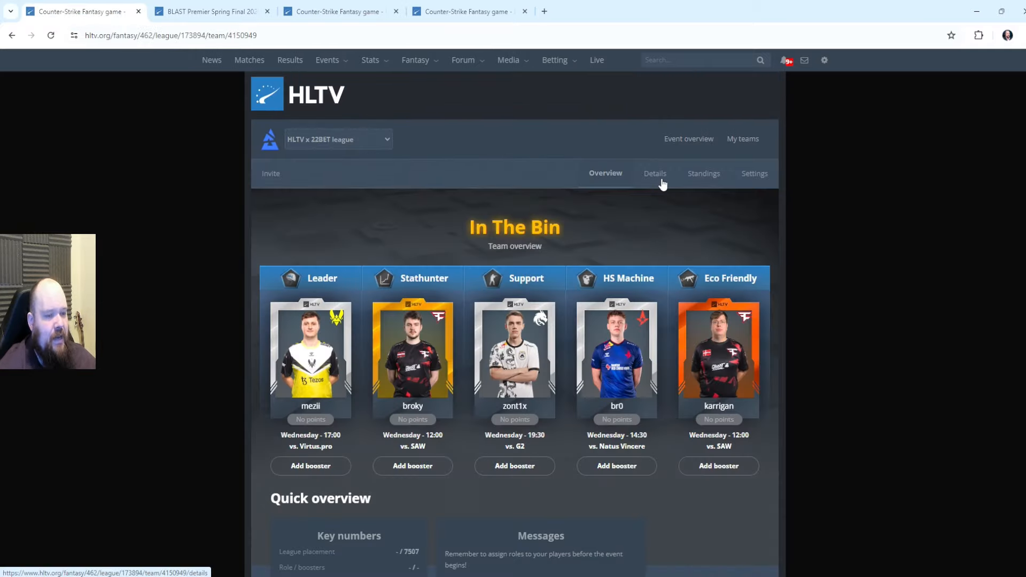
{"action": "mouse_move", "coordinate": [735, 222]}
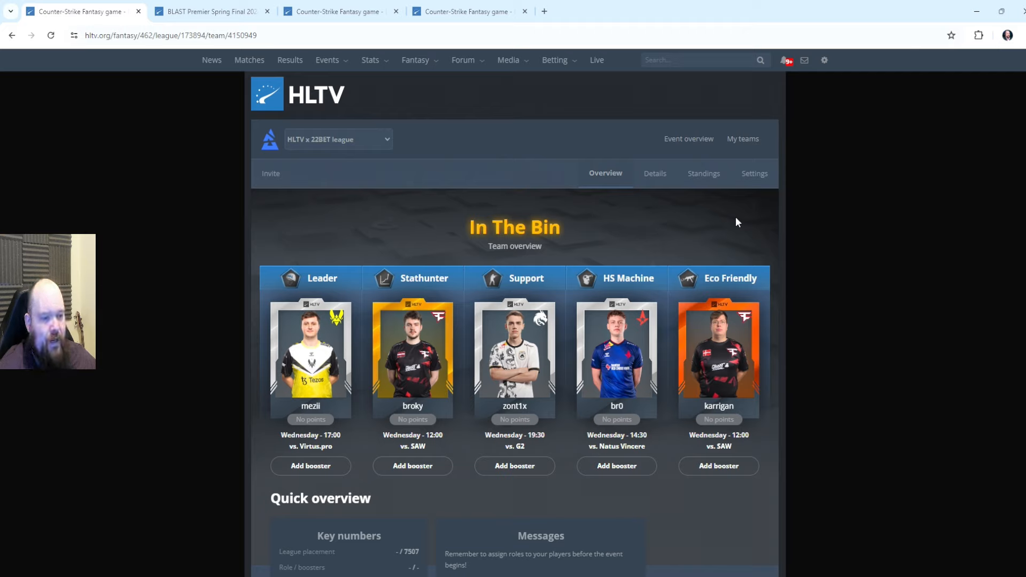
{"action": "mouse_move", "coordinate": [762, 214]}
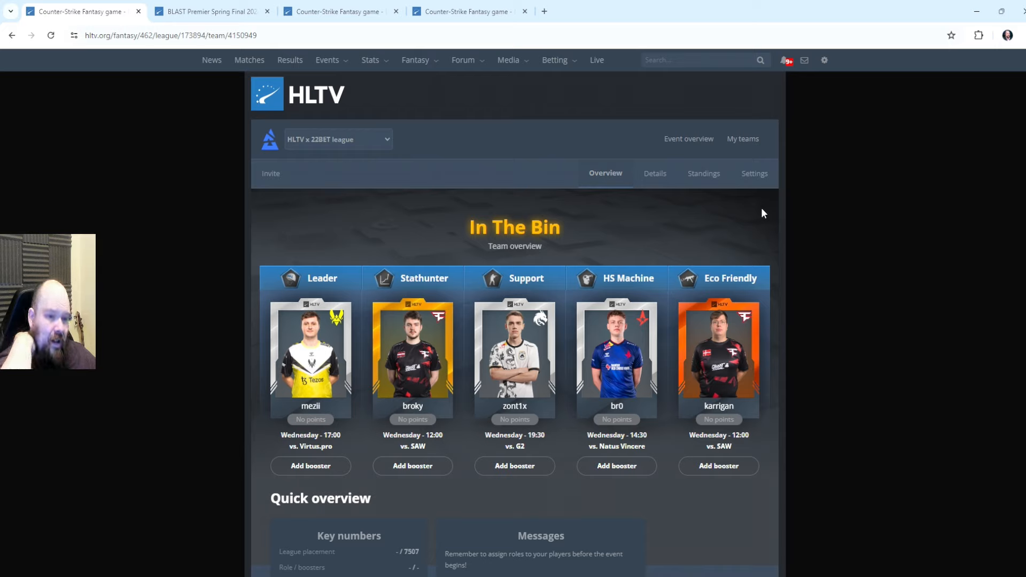
{"action": "mouse_move", "coordinate": [643, 147]}
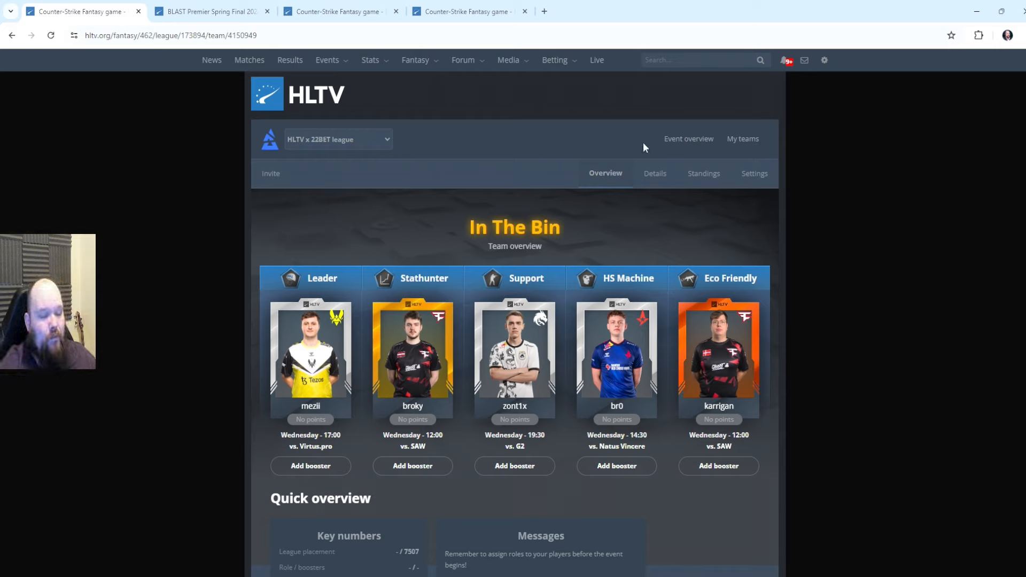
{"action": "mouse_move", "coordinate": [716, 225]}
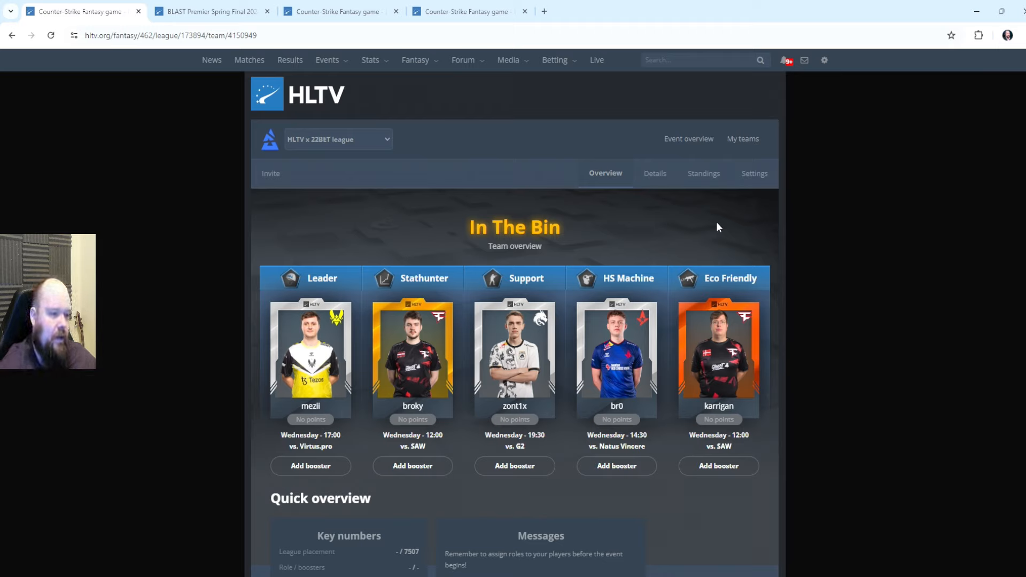
{"action": "mouse_move", "coordinate": [731, 231]}
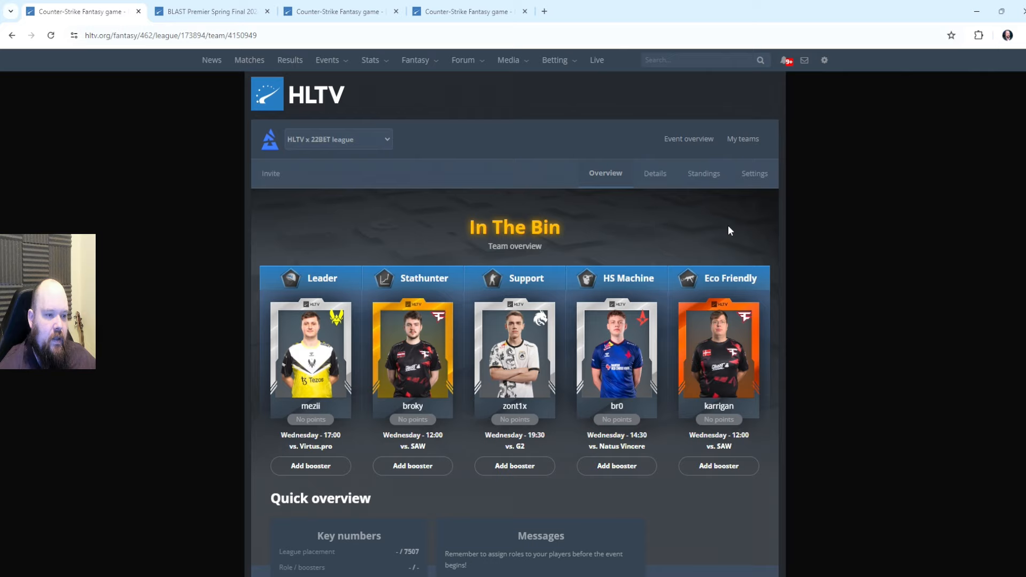
{"action": "mouse_move", "coordinate": [673, 234]}
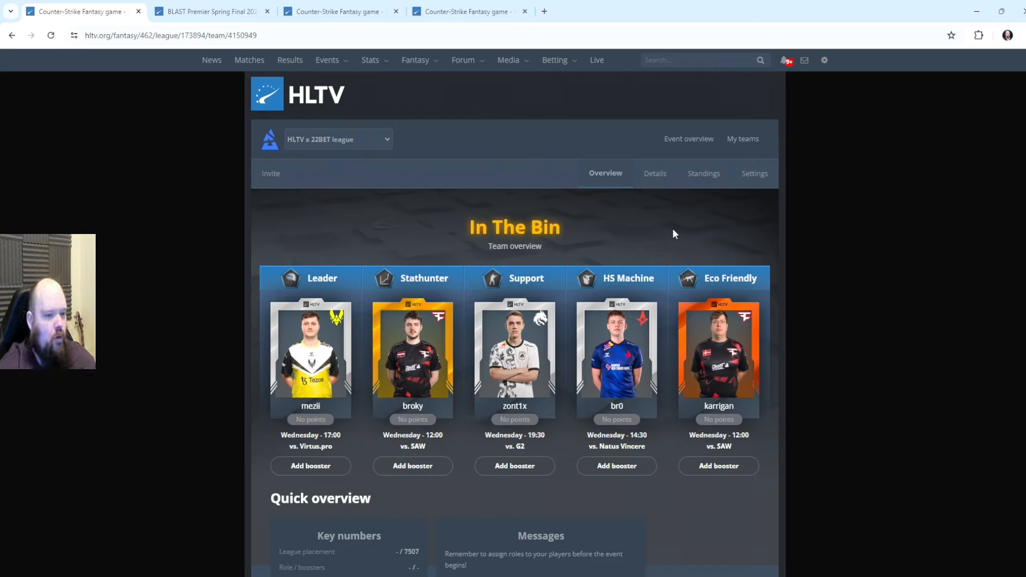
{"action": "mouse_move", "coordinate": [725, 203]}
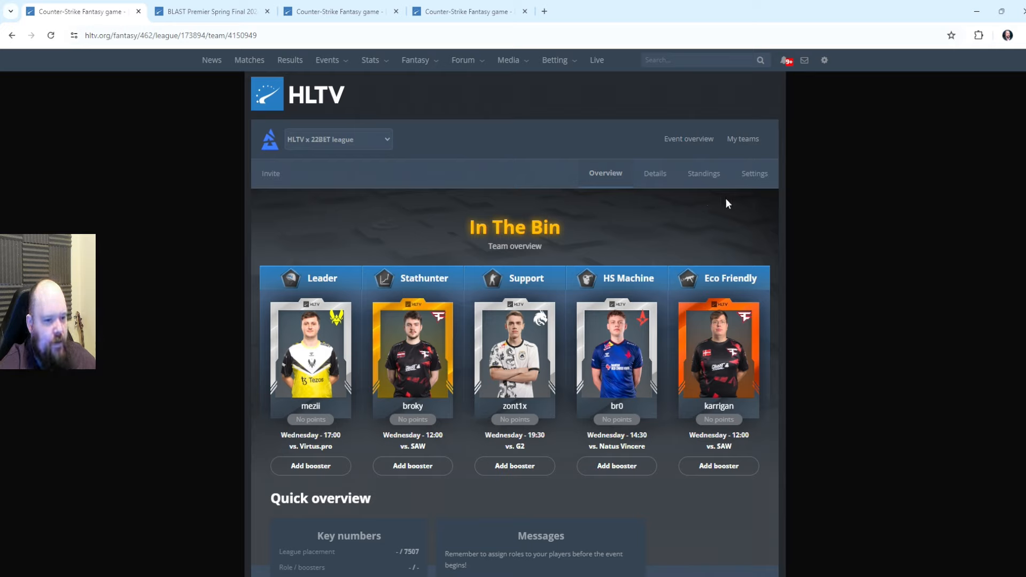
{"action": "mouse_move", "coordinate": [721, 189]}
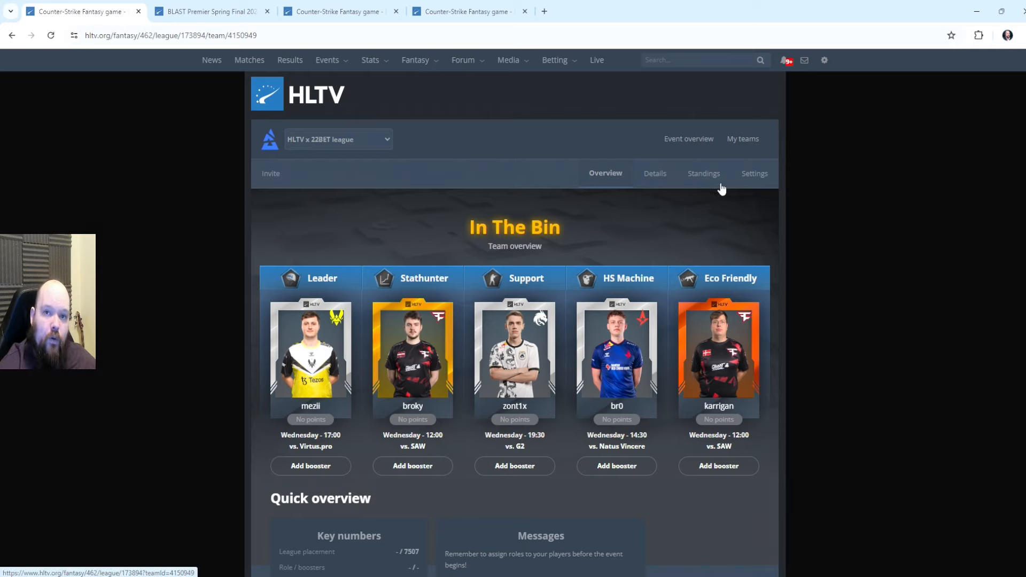
{"action": "mouse_move", "coordinate": [718, 201]}
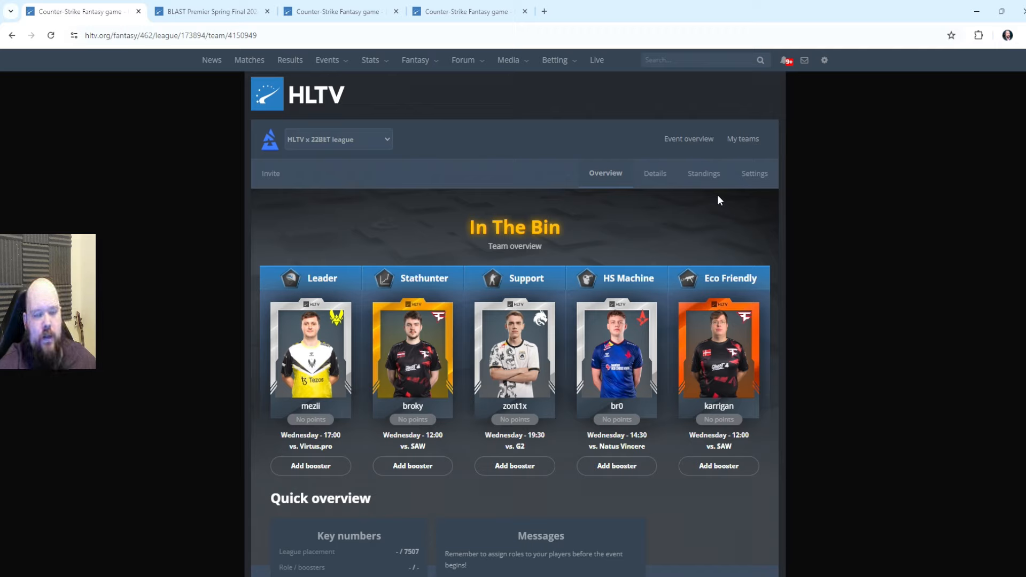